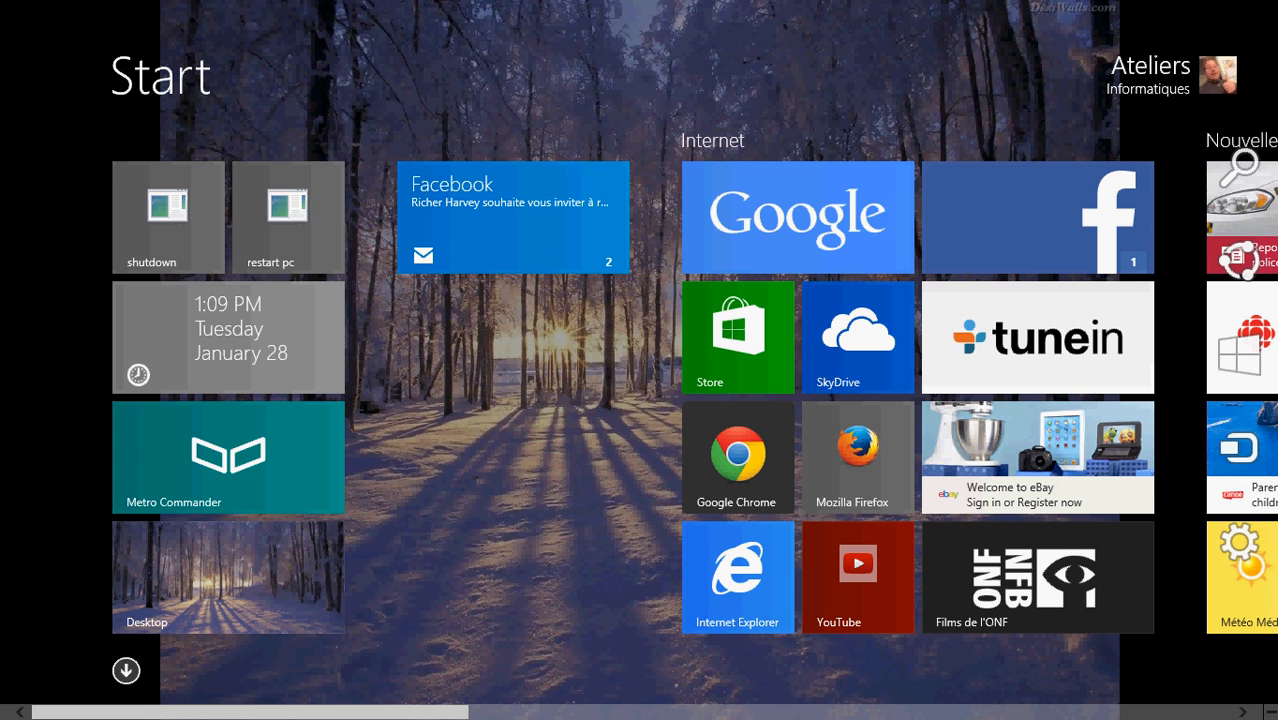
Search the Start screen for 'wordpad' and launch WordPad from the results
{"action": "left_click", "coordinate": [1245, 178]}
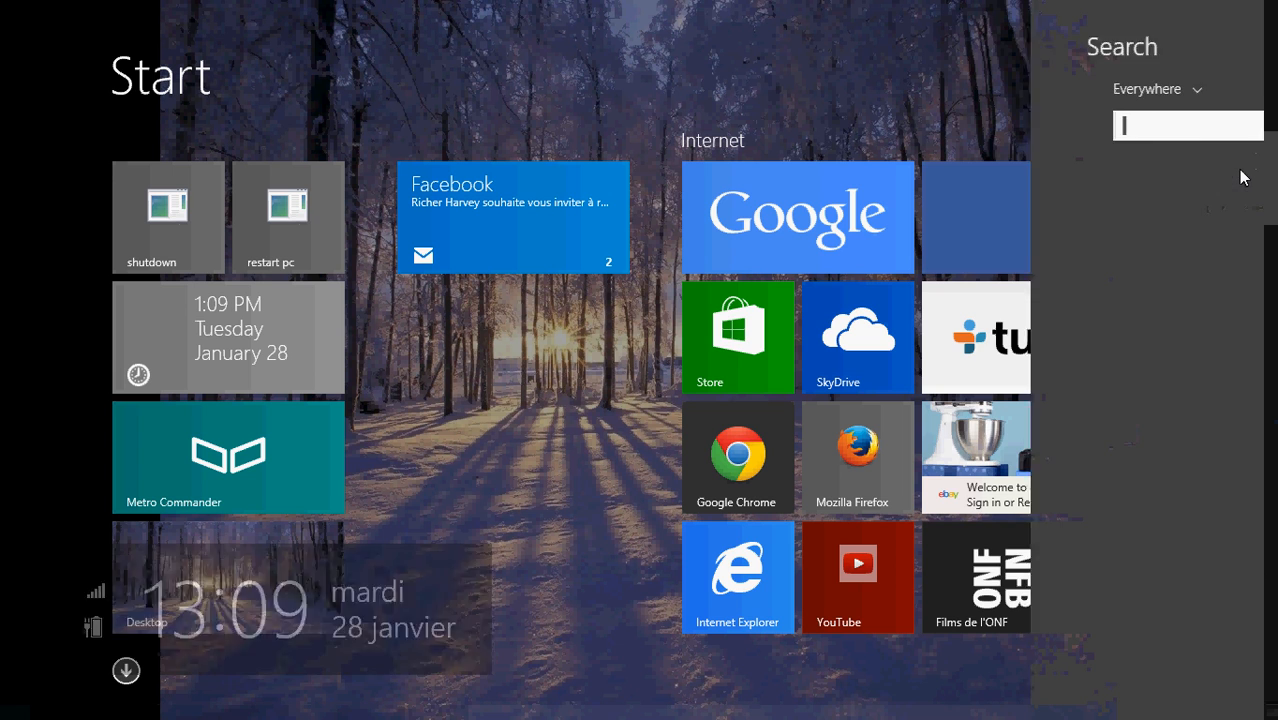
{"action": "type", "text": "wordp"}
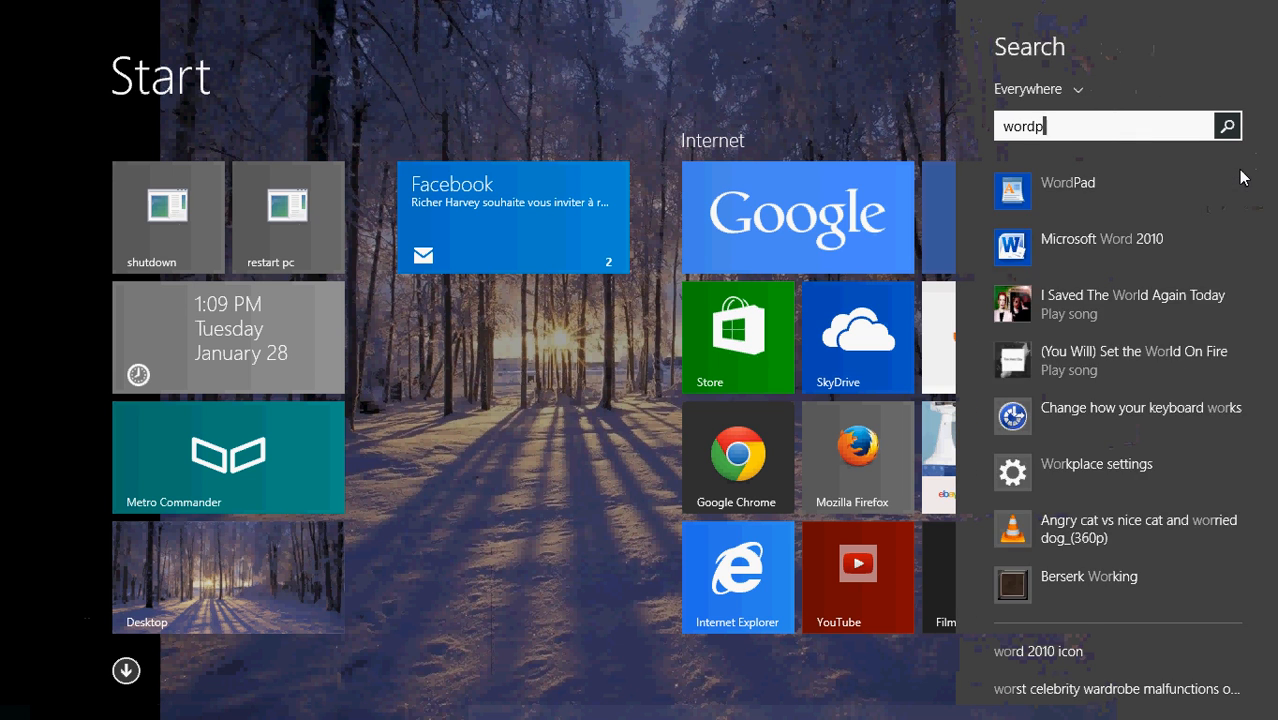
{"action": "type", "text": "ad"}
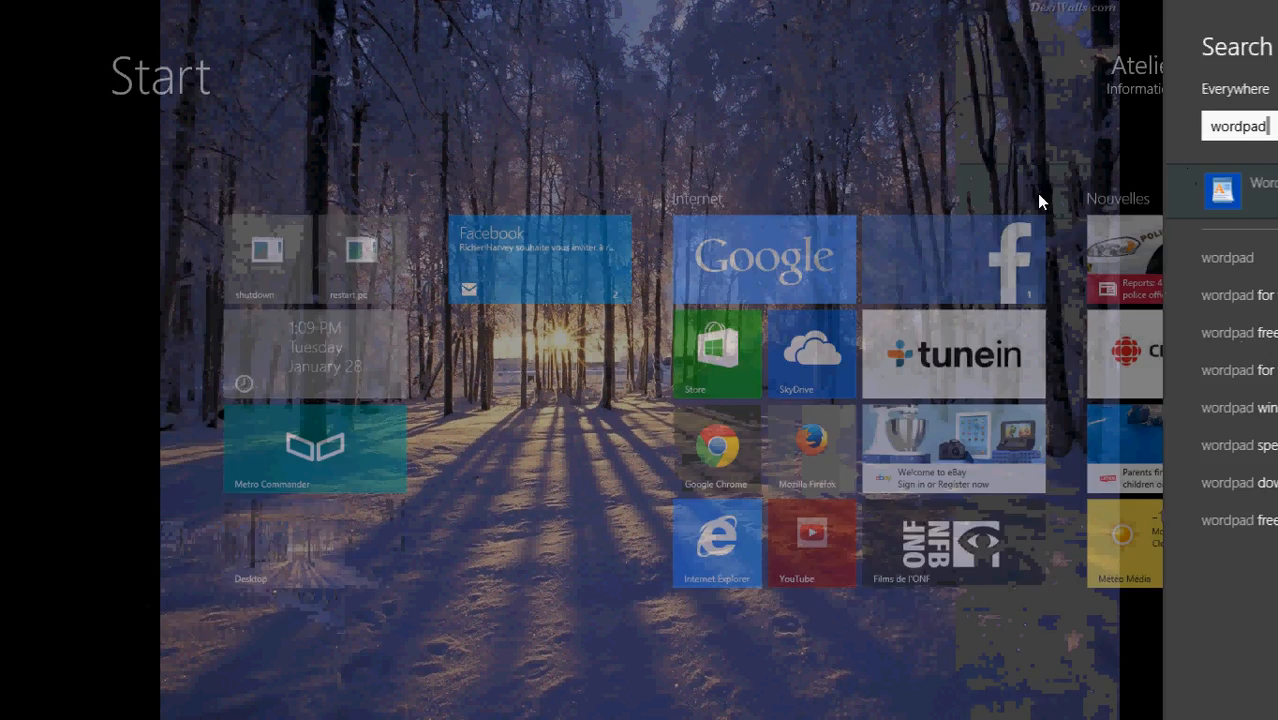
{"action": "left_click", "coordinate": [1222, 190]}
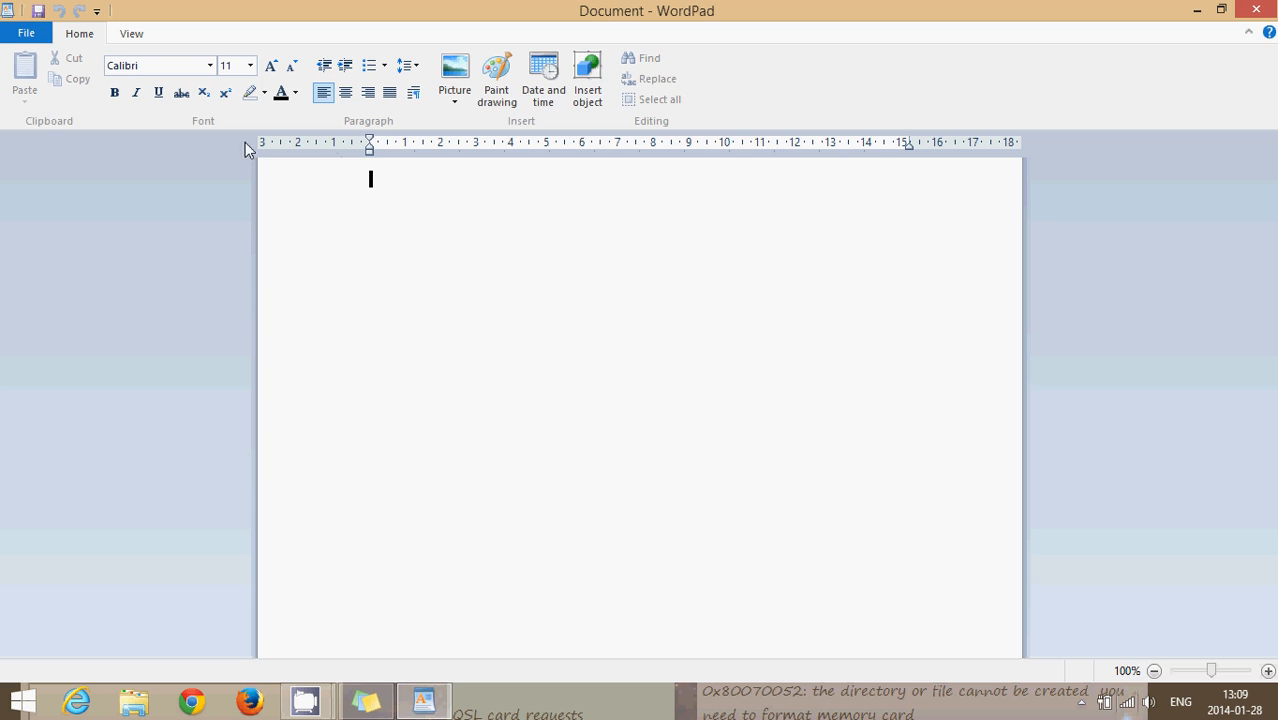
{"action": "mouse_move", "coordinate": [155, 65]}
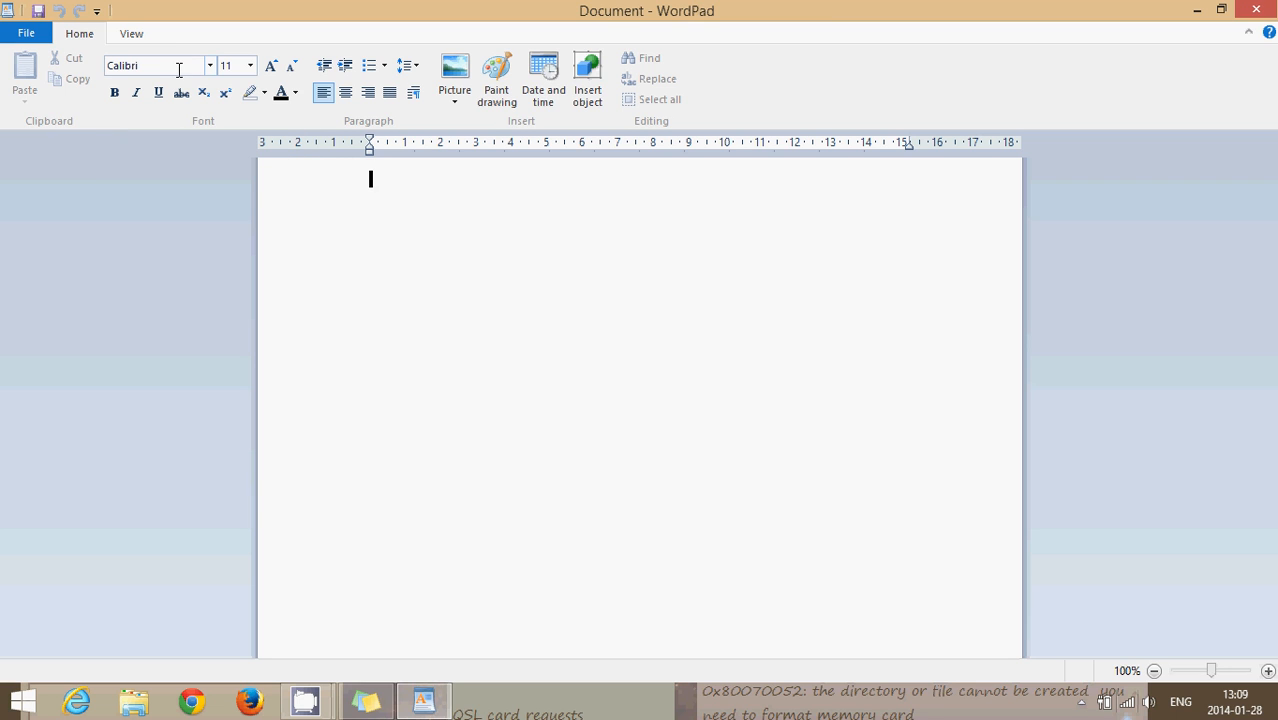
Set the blank document's font size to 18, toggling center then back to left alignment
{"action": "left_click", "coordinate": [210, 65]}
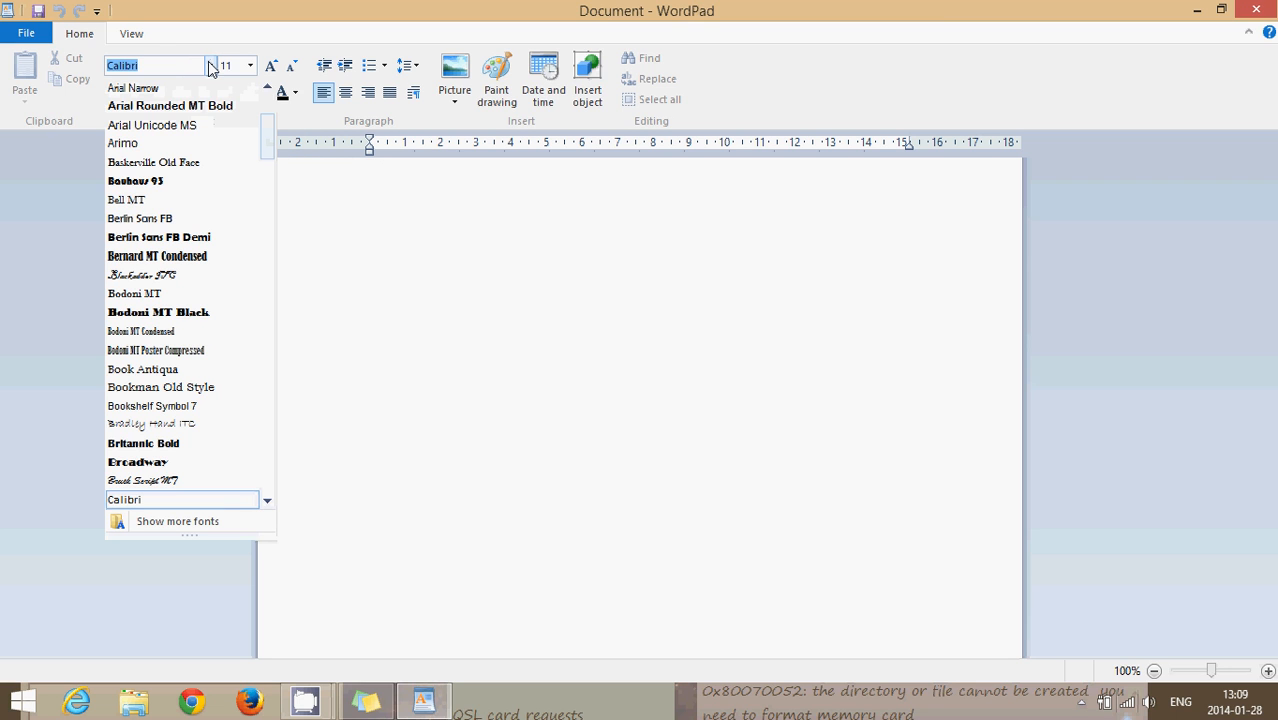
{"action": "left_click", "coordinate": [249, 66]}
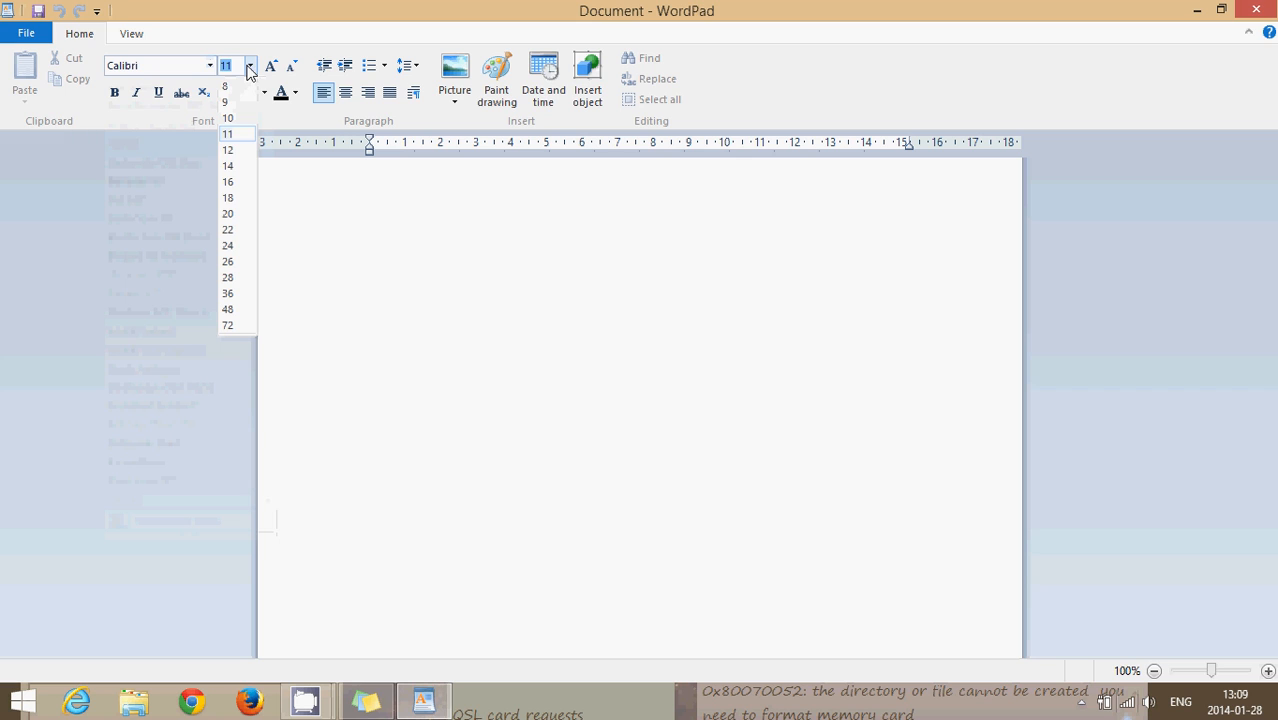
{"action": "left_click", "coordinate": [227, 197]}
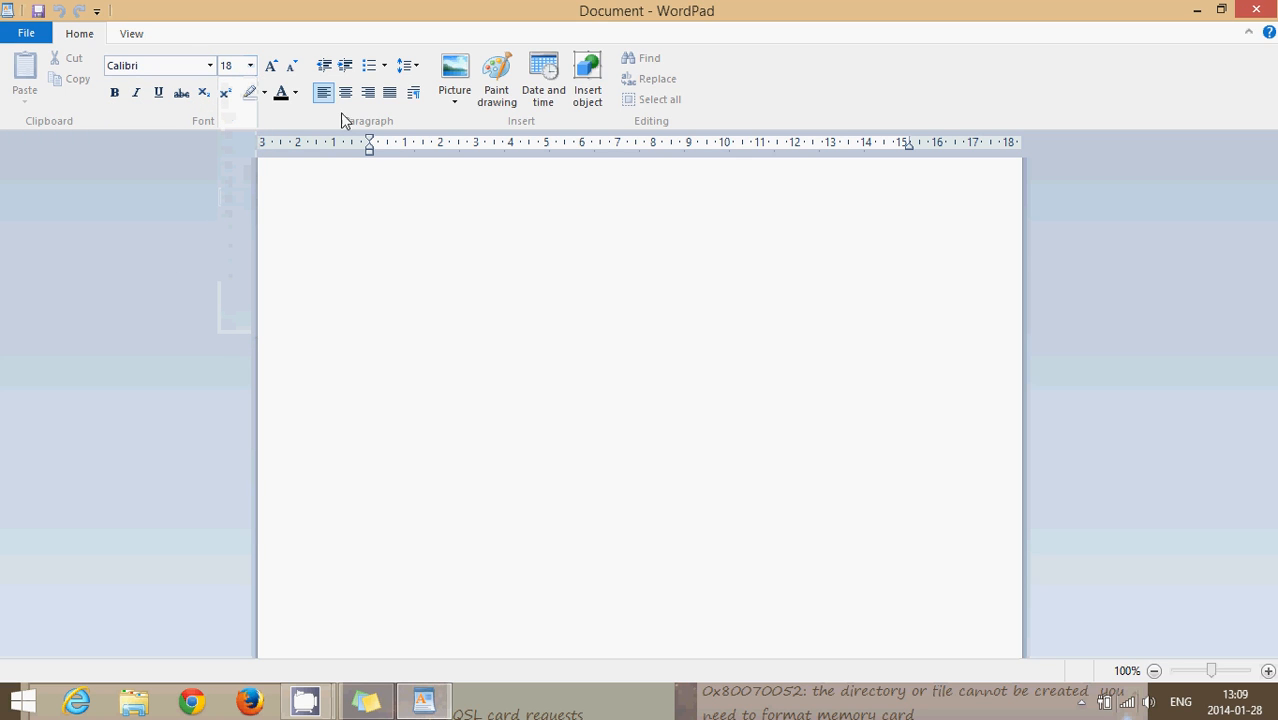
{"action": "mouse_move", "coordinate": [87, 123]}
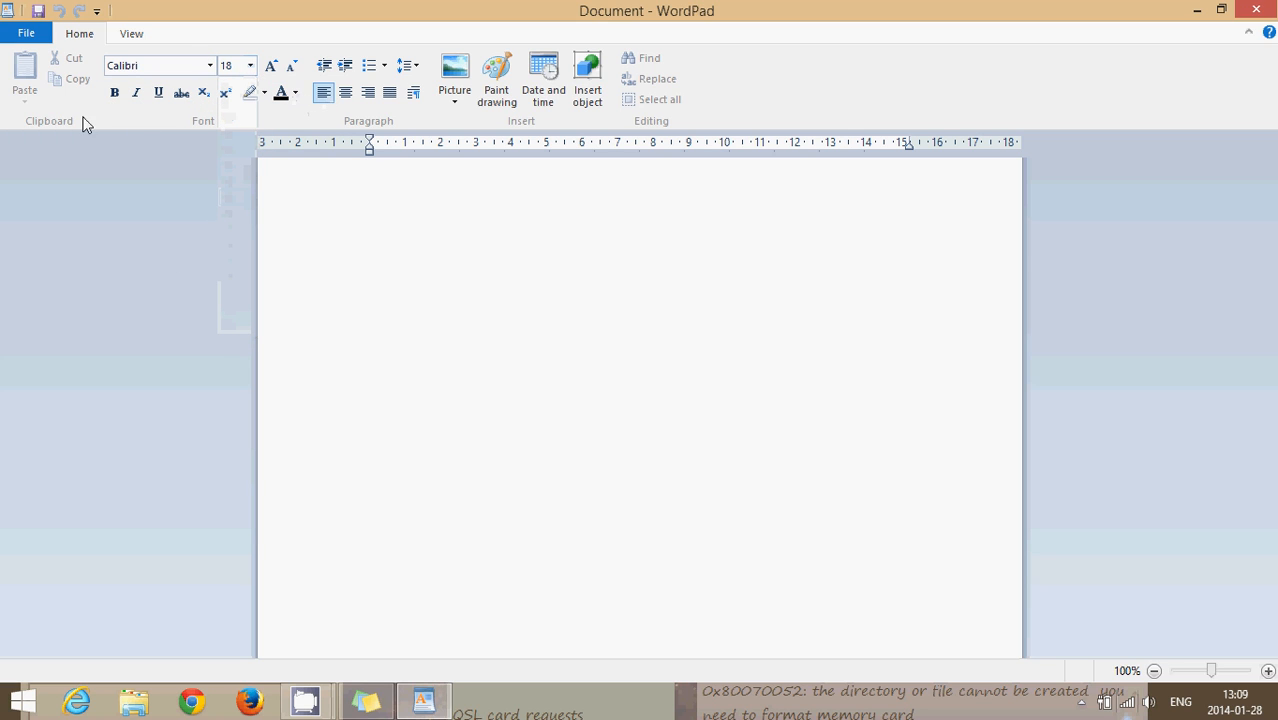
{"action": "mouse_move", "coordinate": [181, 93]}
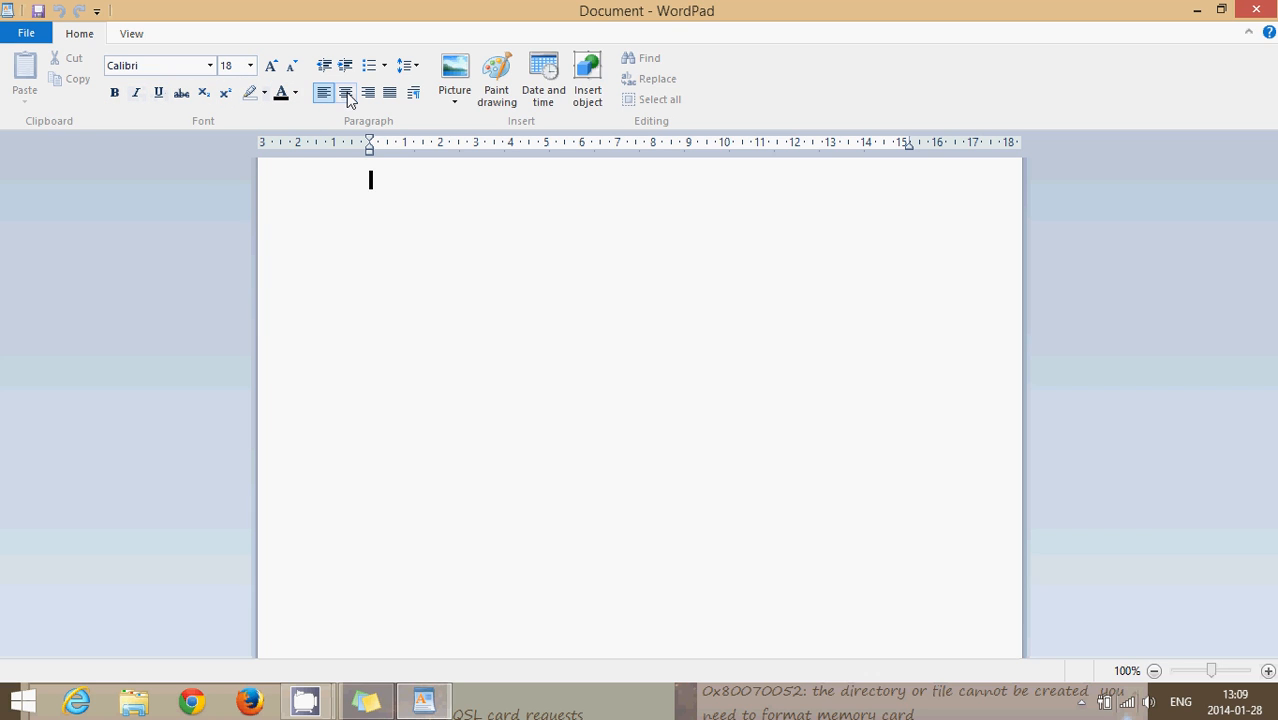
{"action": "left_click", "coordinate": [346, 92]}
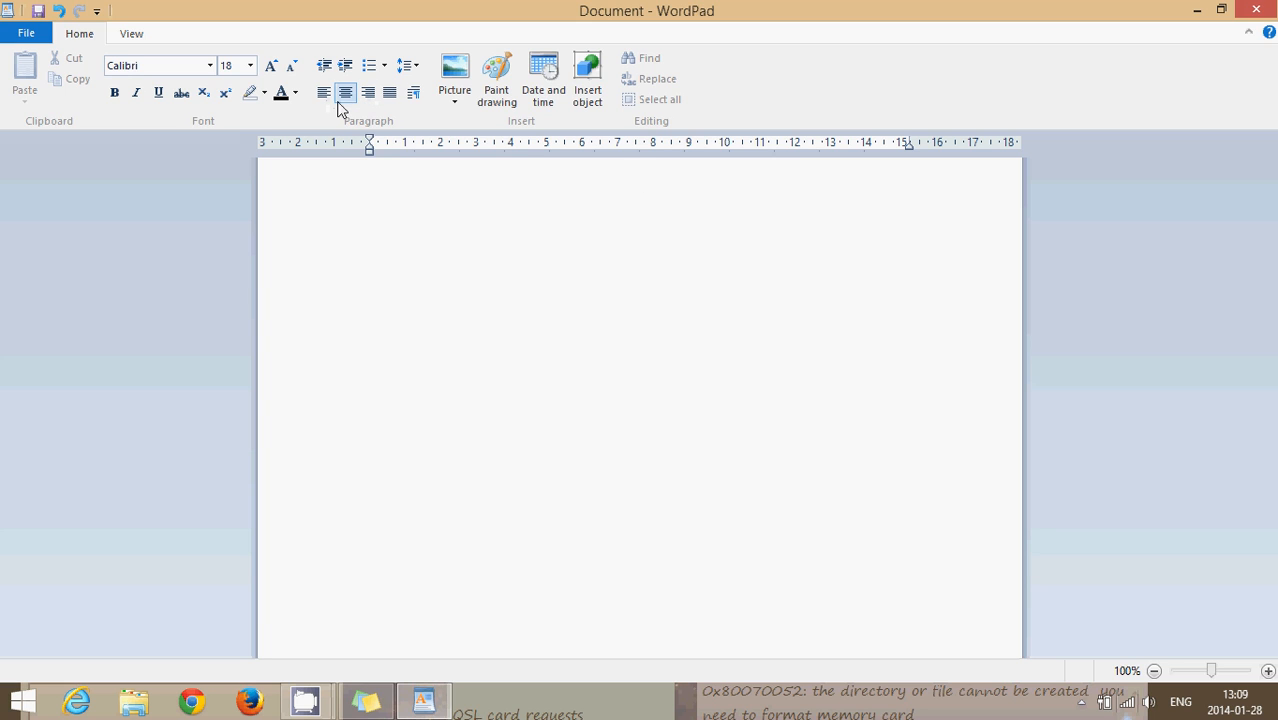
{"action": "left_click", "coordinate": [323, 92]}
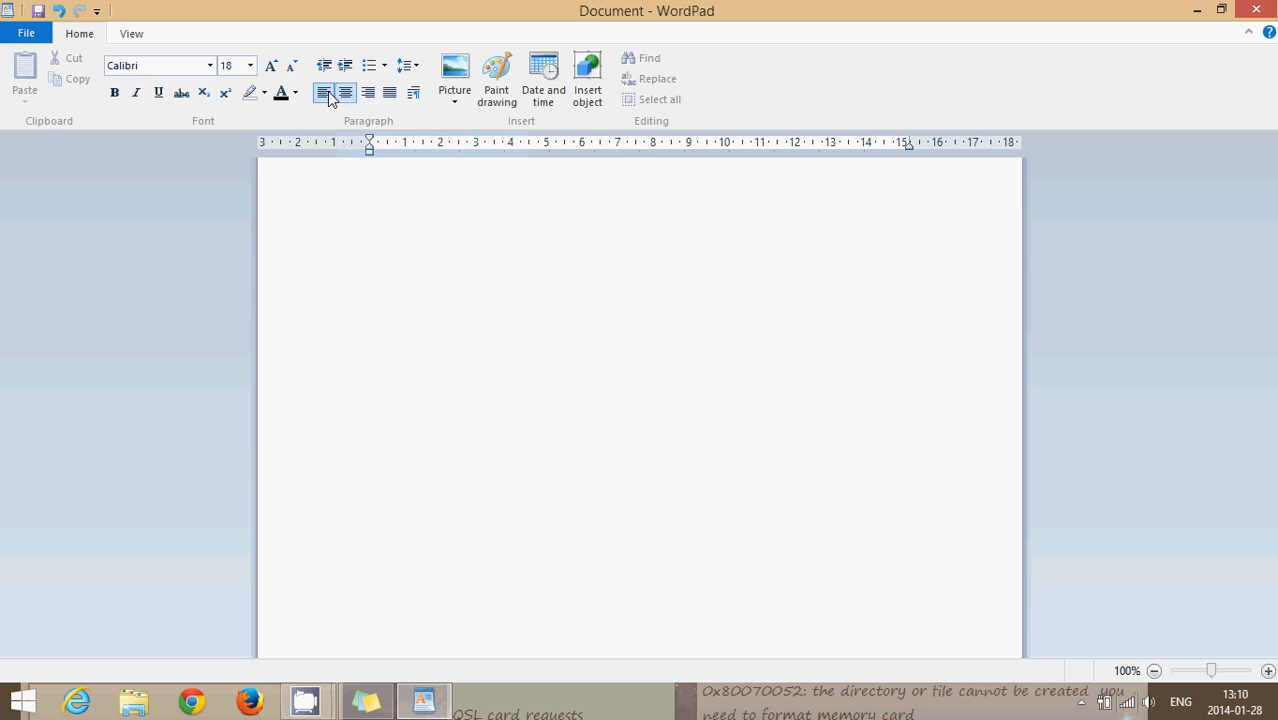
{"action": "mouse_move", "coordinate": [345, 120]}
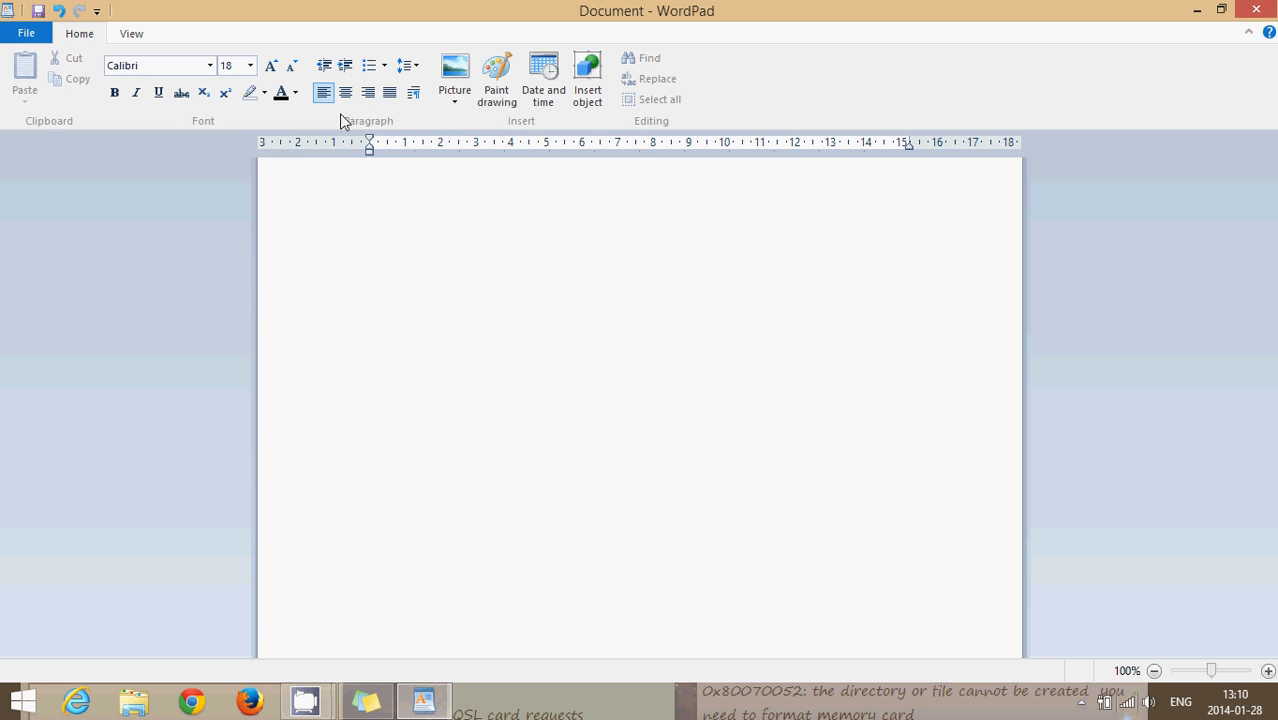
{"action": "mouse_move", "coordinate": [441, 167]}
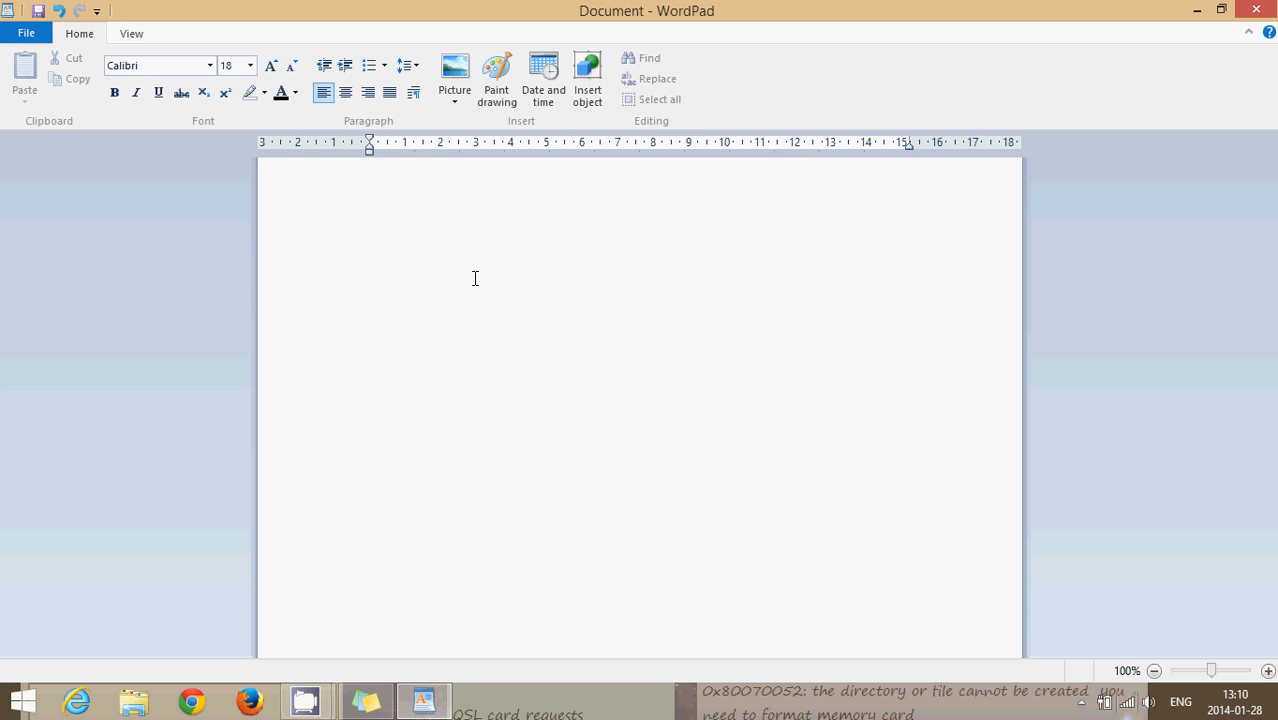
{"action": "left_click", "coordinate": [371, 180]}
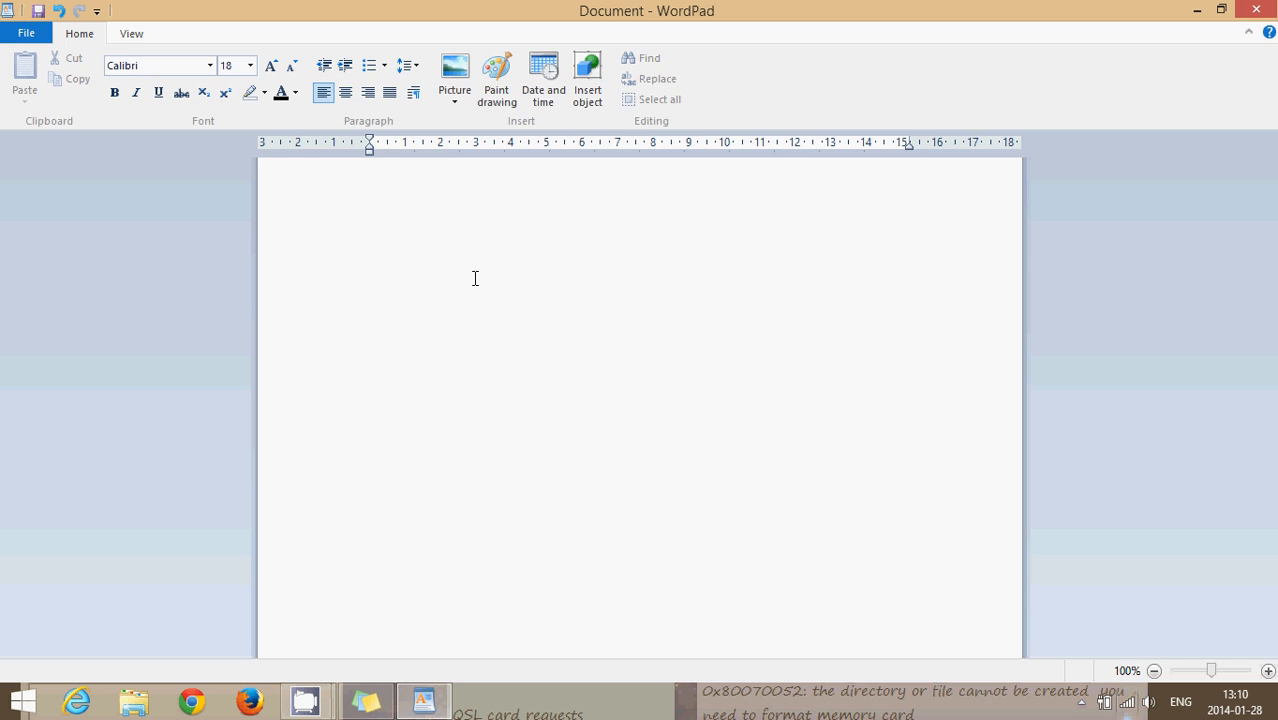
{"action": "left_click", "coordinate": [371, 180]}
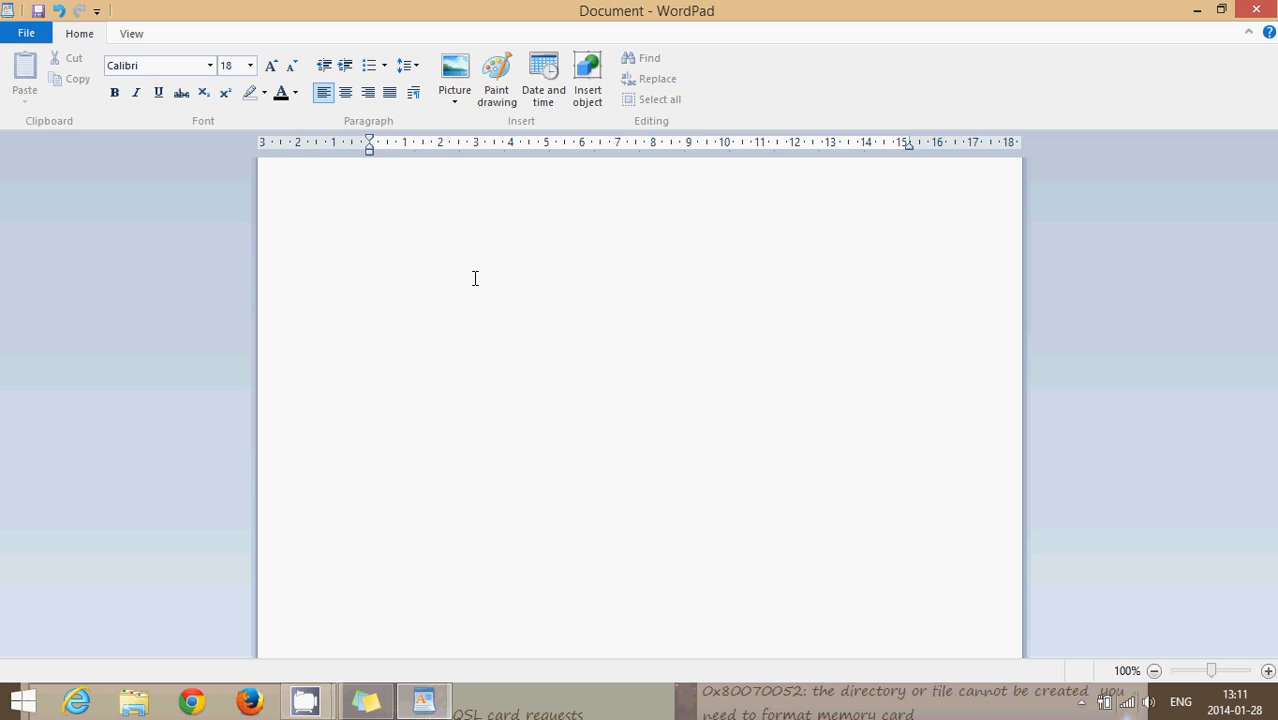
{"action": "left_click", "coordinate": [371, 180]}
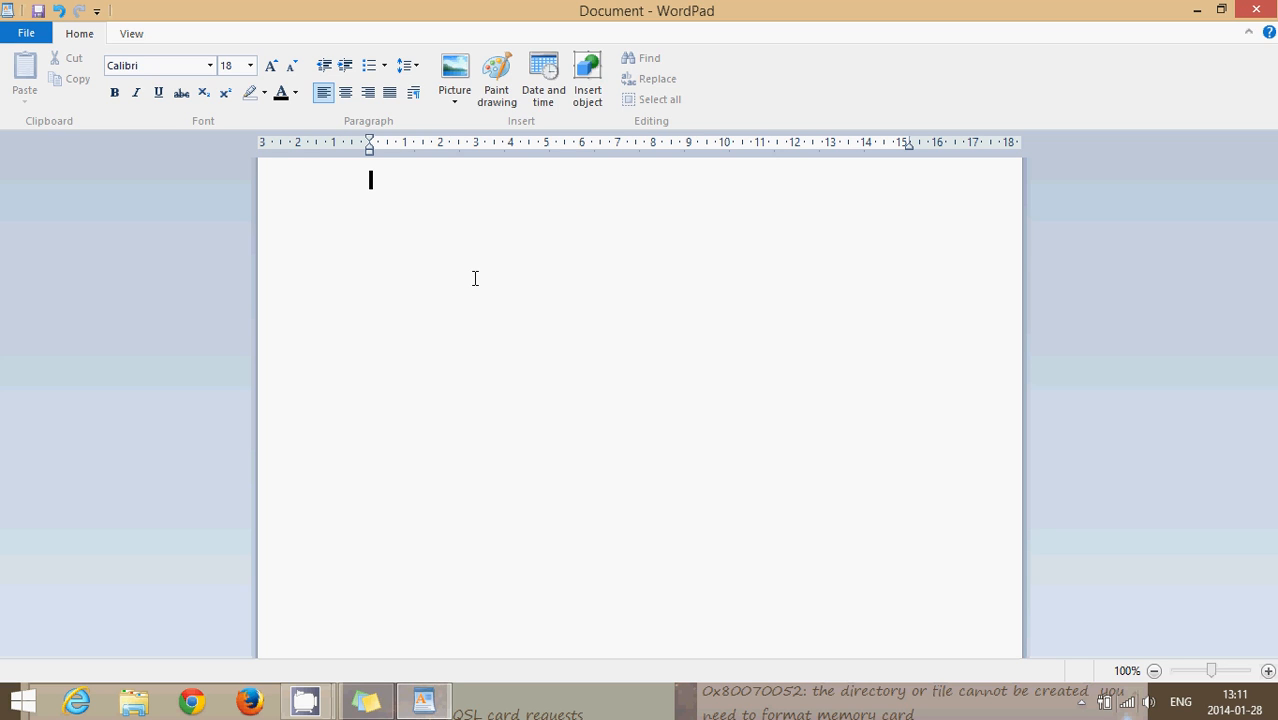
{"action": "mouse_move", "coordinate": [604, 263]}
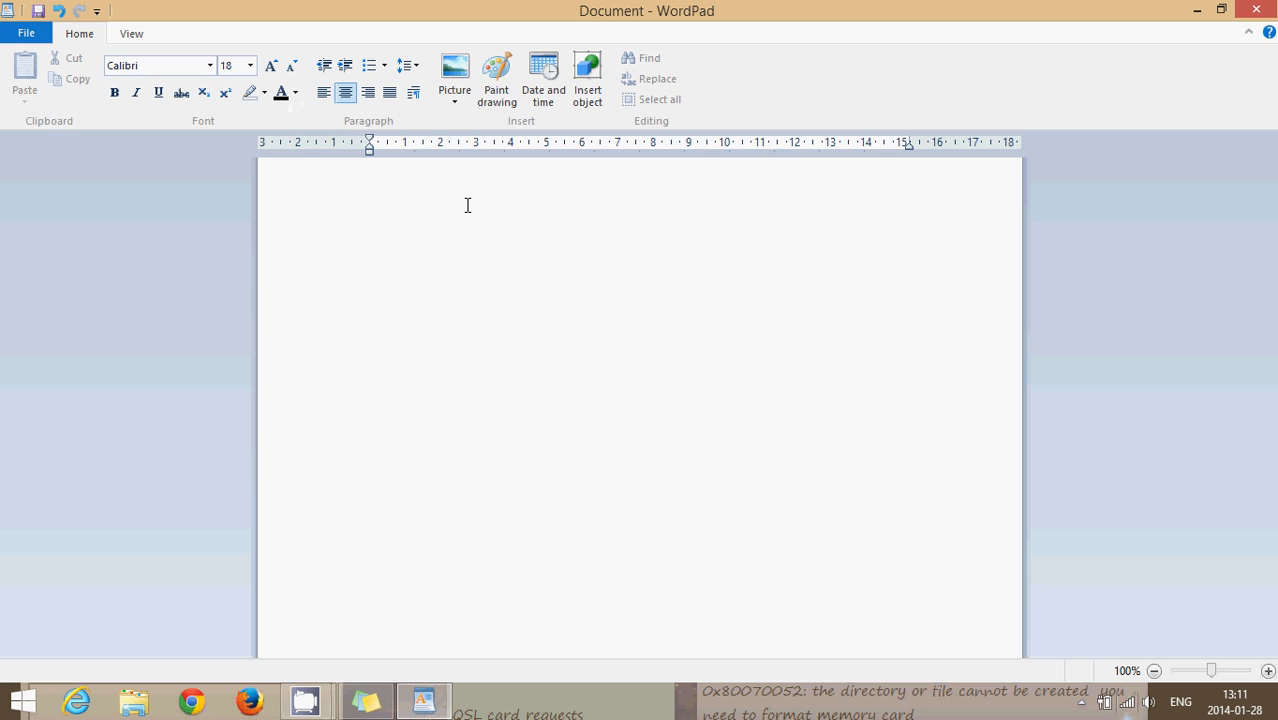
Type 'This is enough', then 'works very well' in Bernard MT Condensed, and close WordPad
{"action": "type", "text": "This is en"}
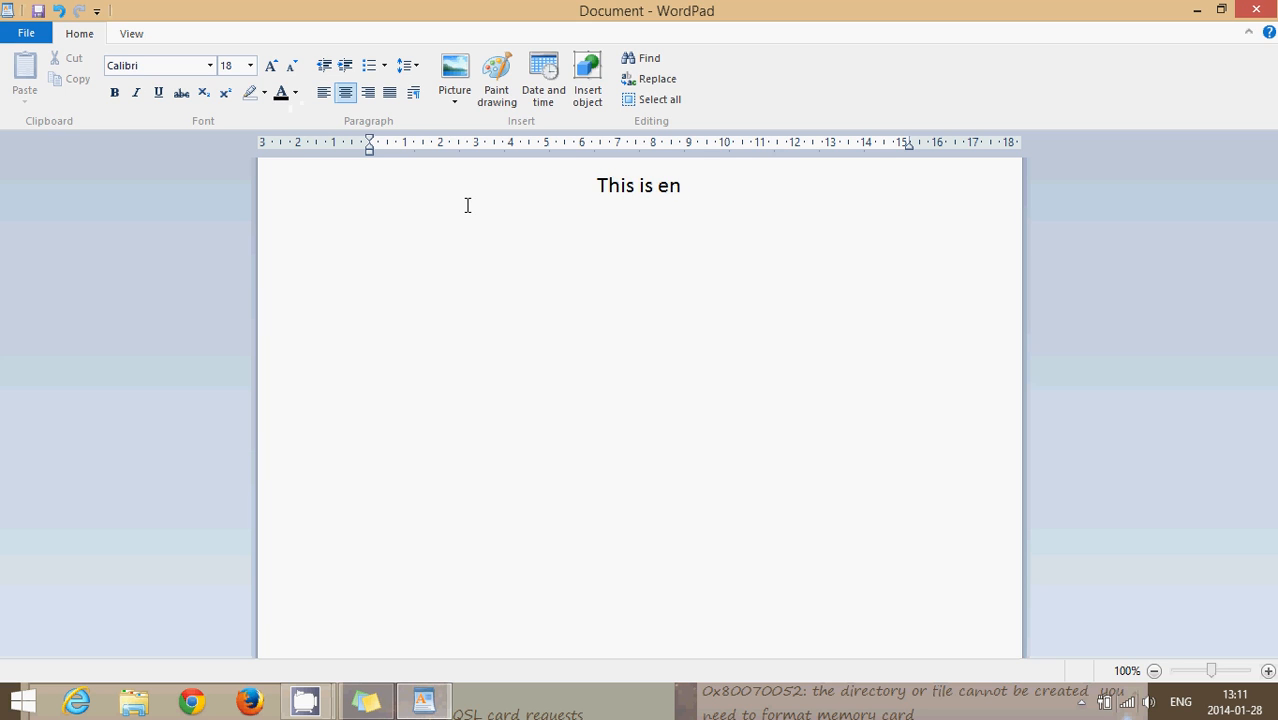
{"action": "type", "text": "ough"}
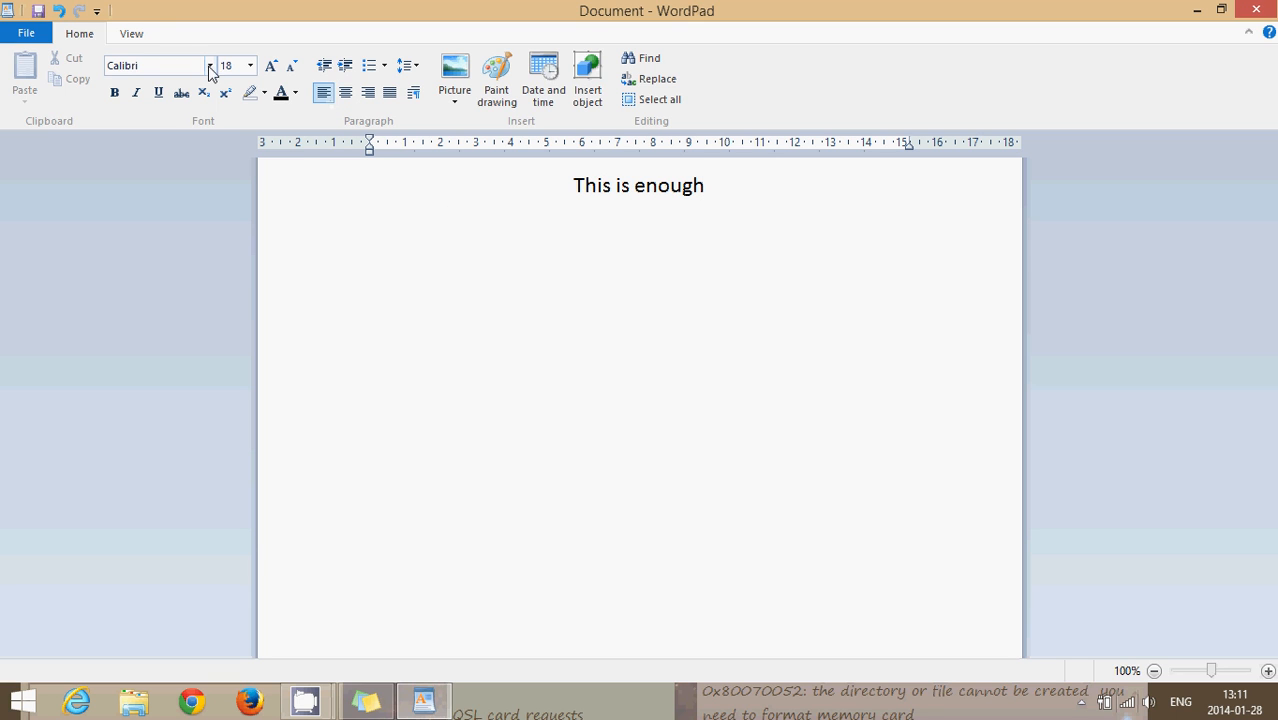
{"action": "left_click", "coordinate": [210, 65]}
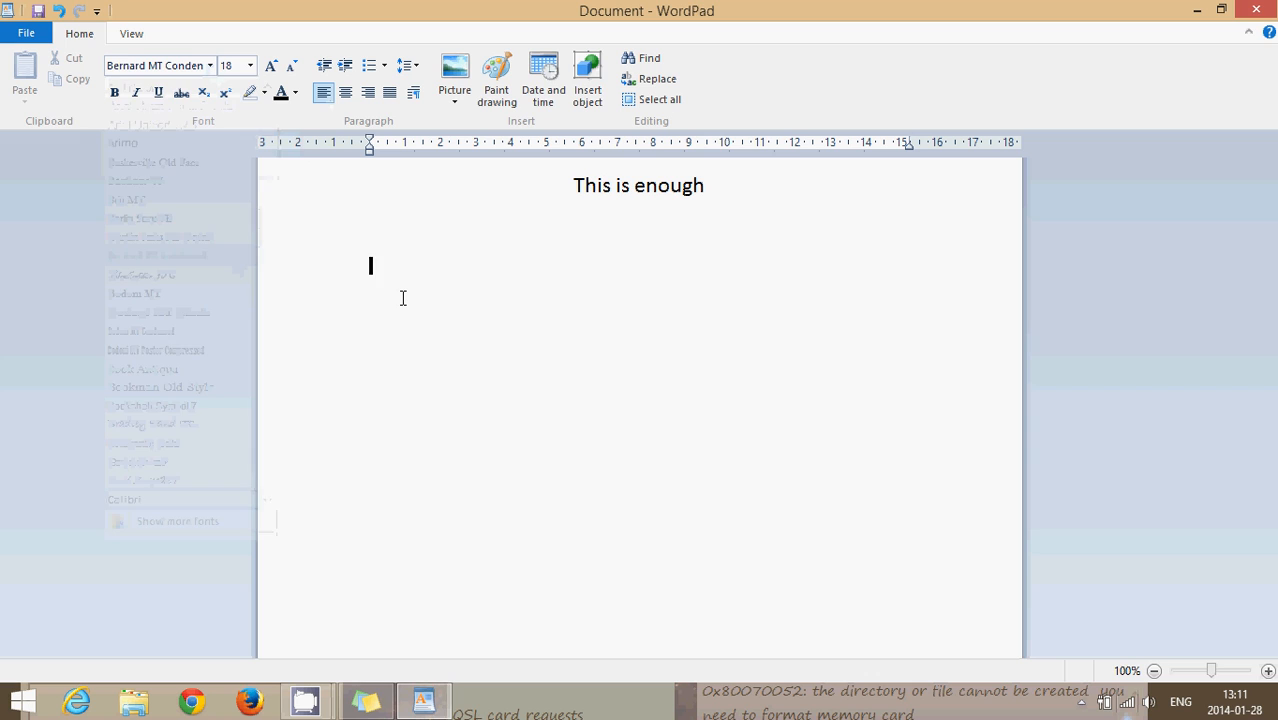
{"action": "type", "text": "works v"}
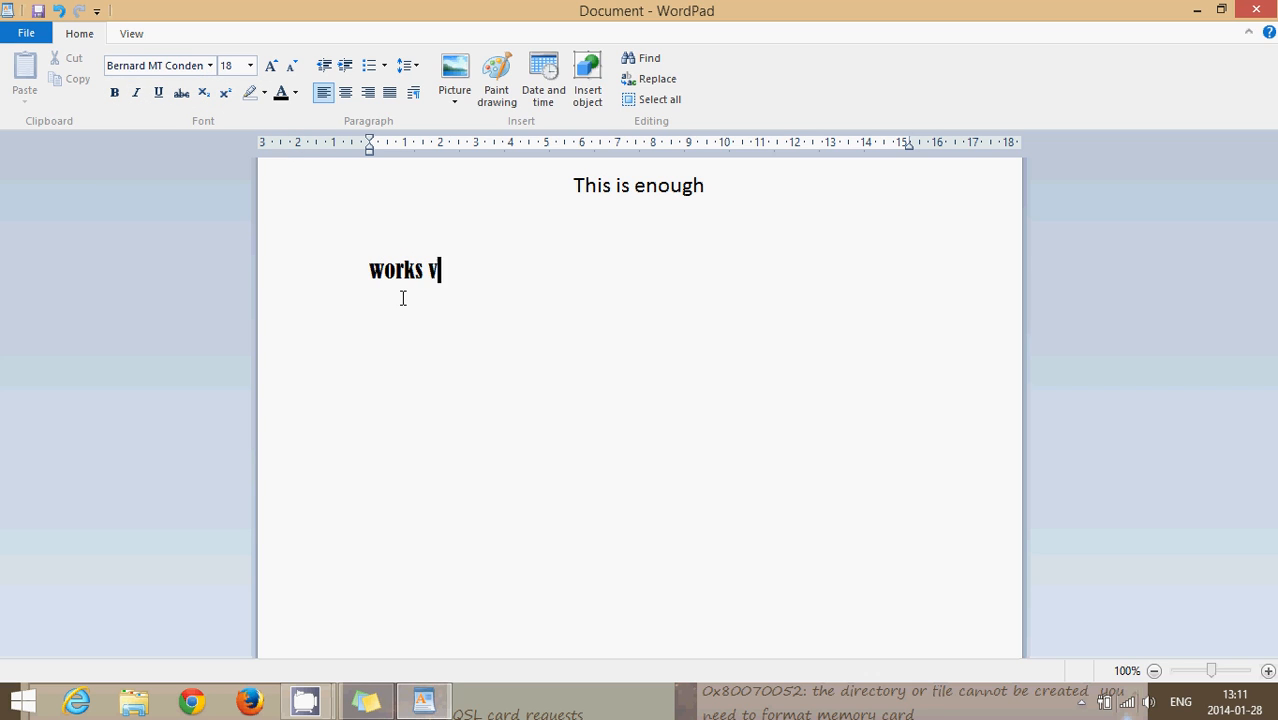
{"action": "type", "text": "ery well"}
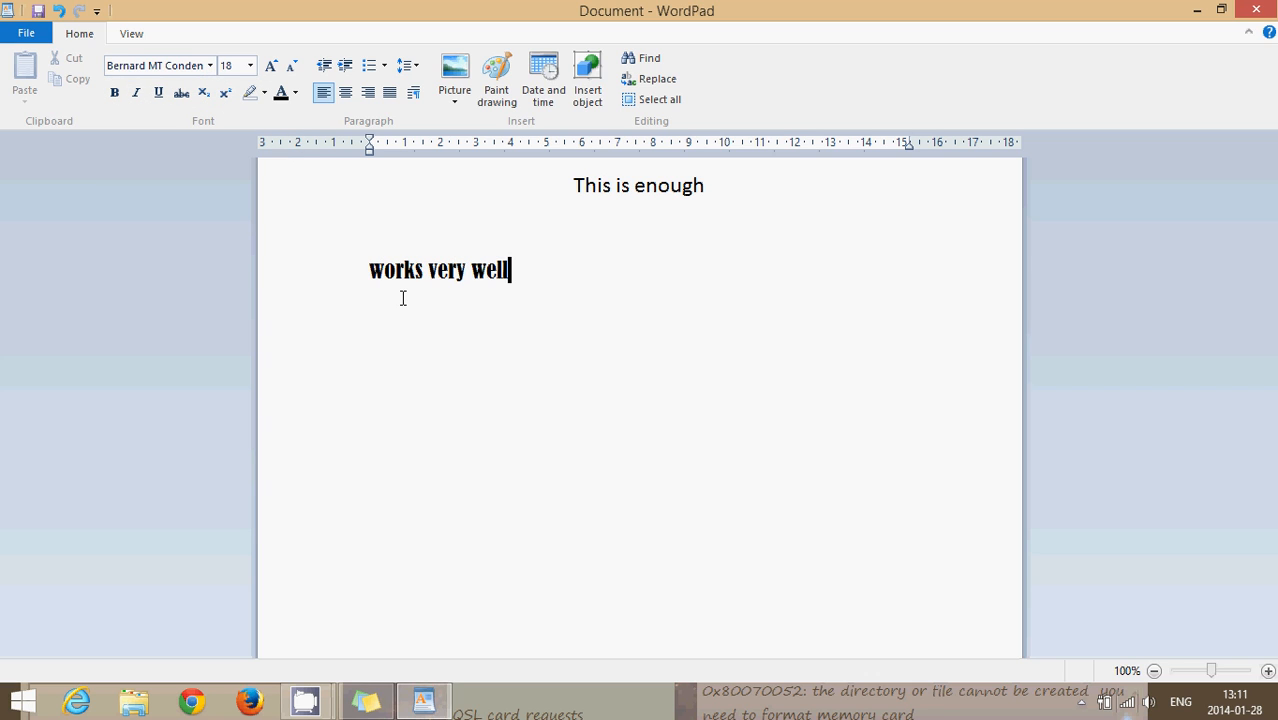
{"action": "mouse_move", "coordinate": [602, 283]}
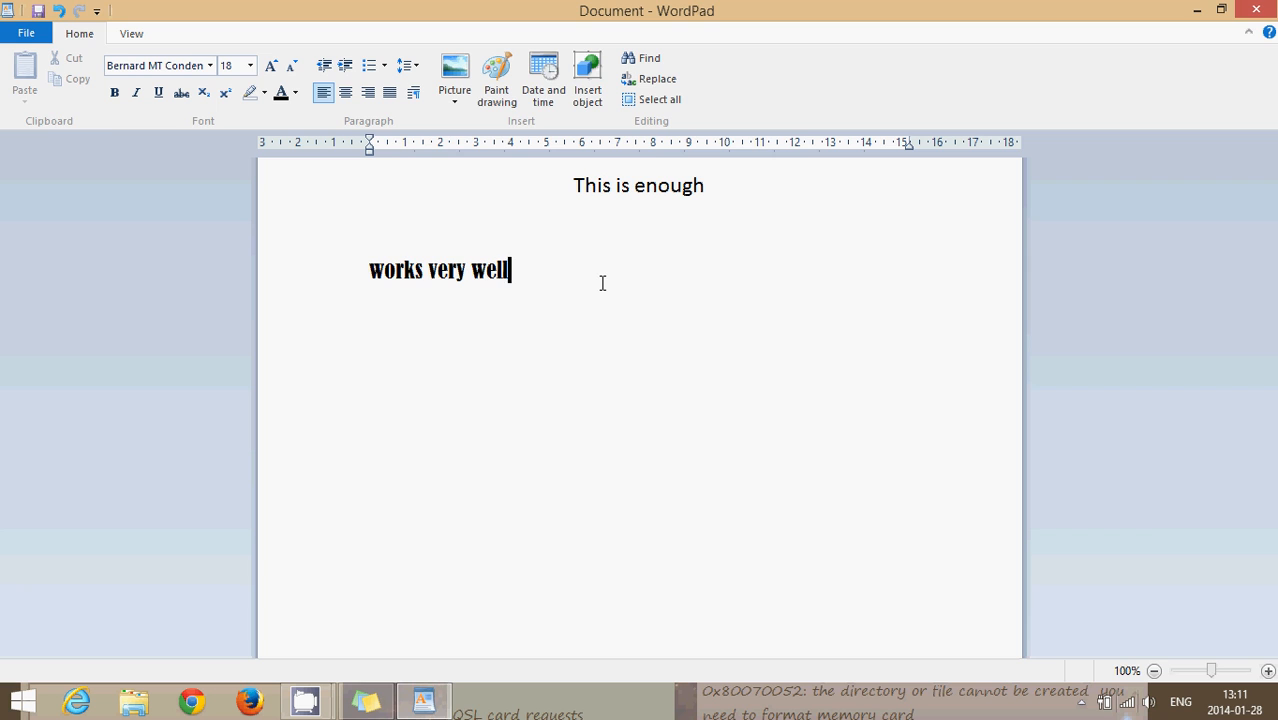
{"action": "left_click", "coordinate": [26, 33]}
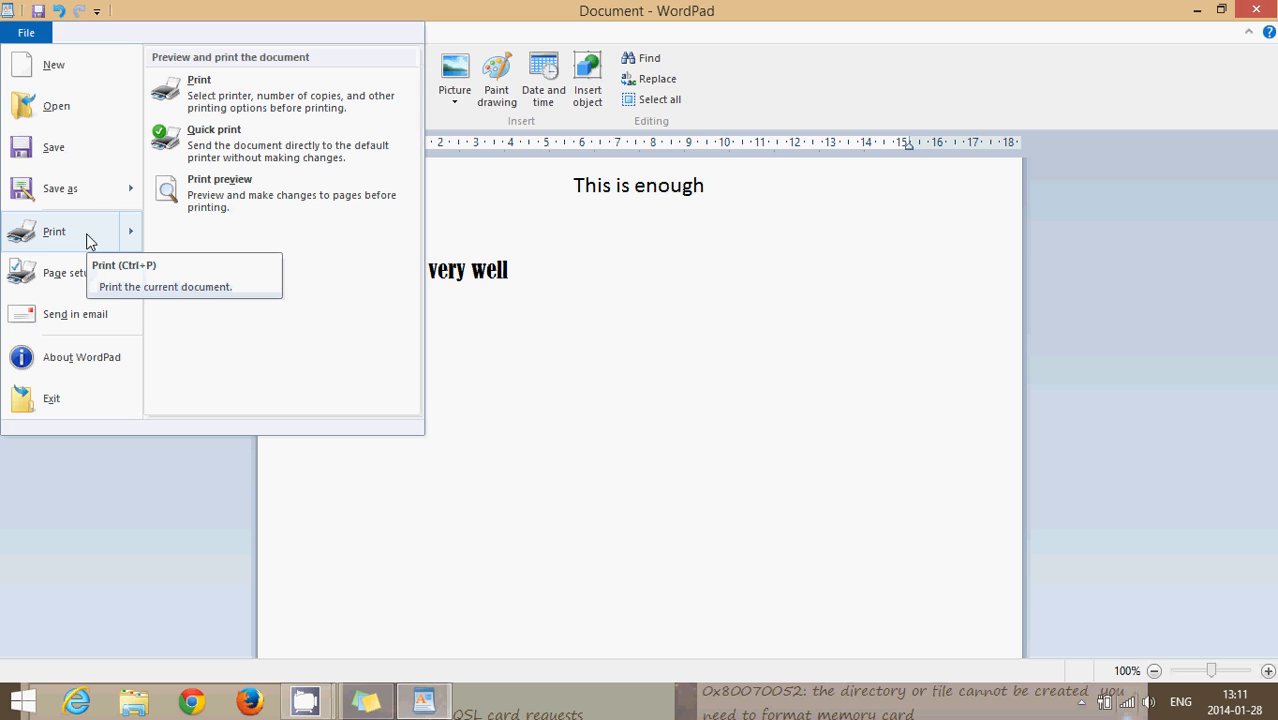
{"action": "mouse_move", "coordinate": [630, 440]}
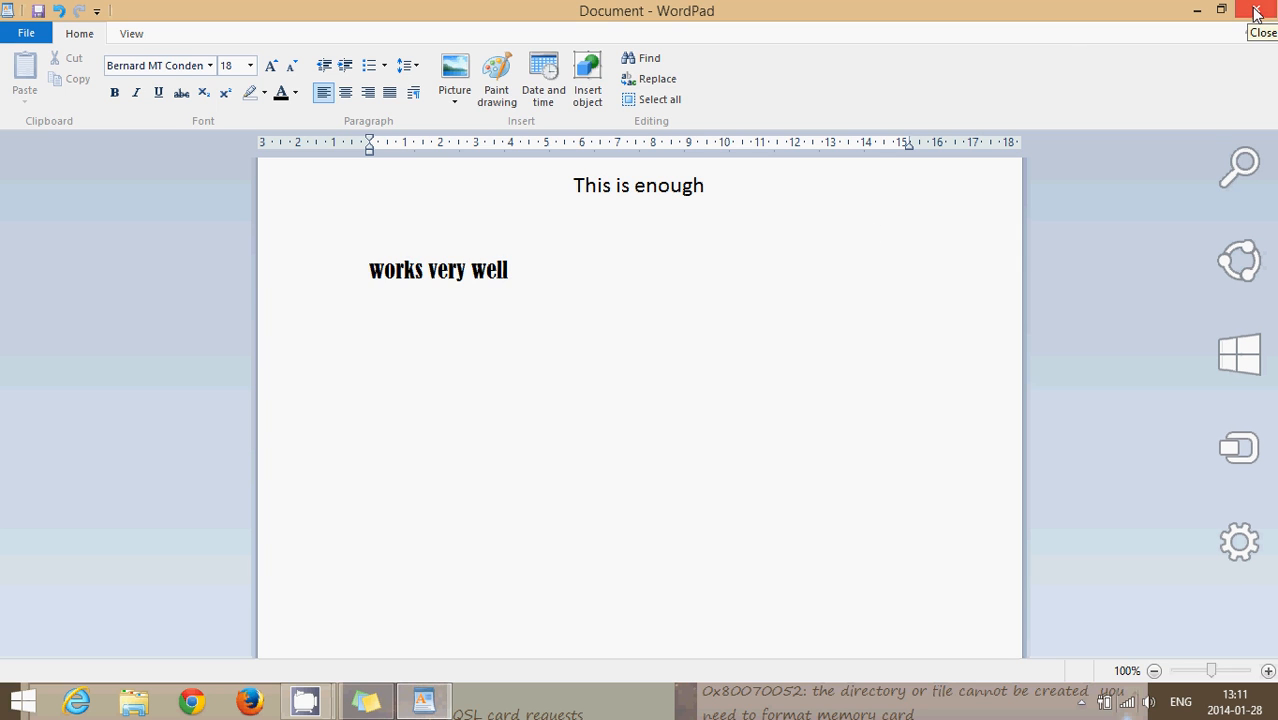
{"action": "left_click", "coordinate": [1256, 11]}
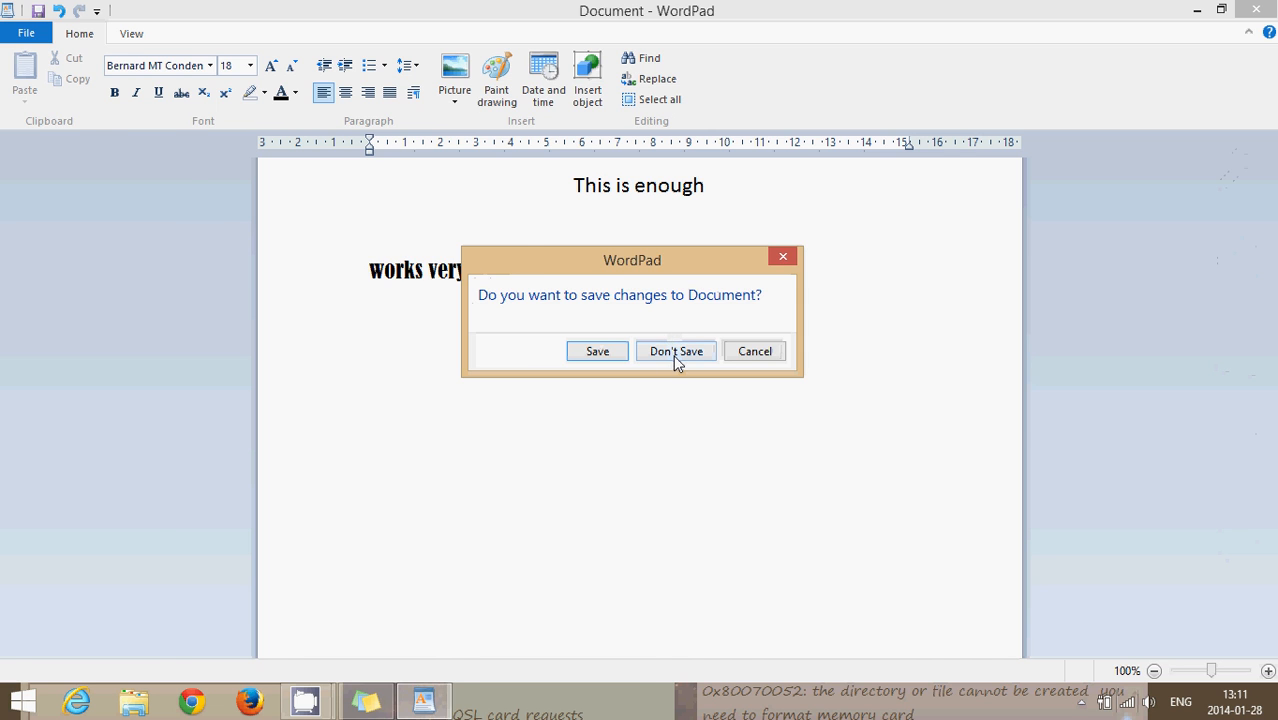
Choose Don't Save to close WordPad without keeping the document
{"action": "left_click", "coordinate": [675, 351]}
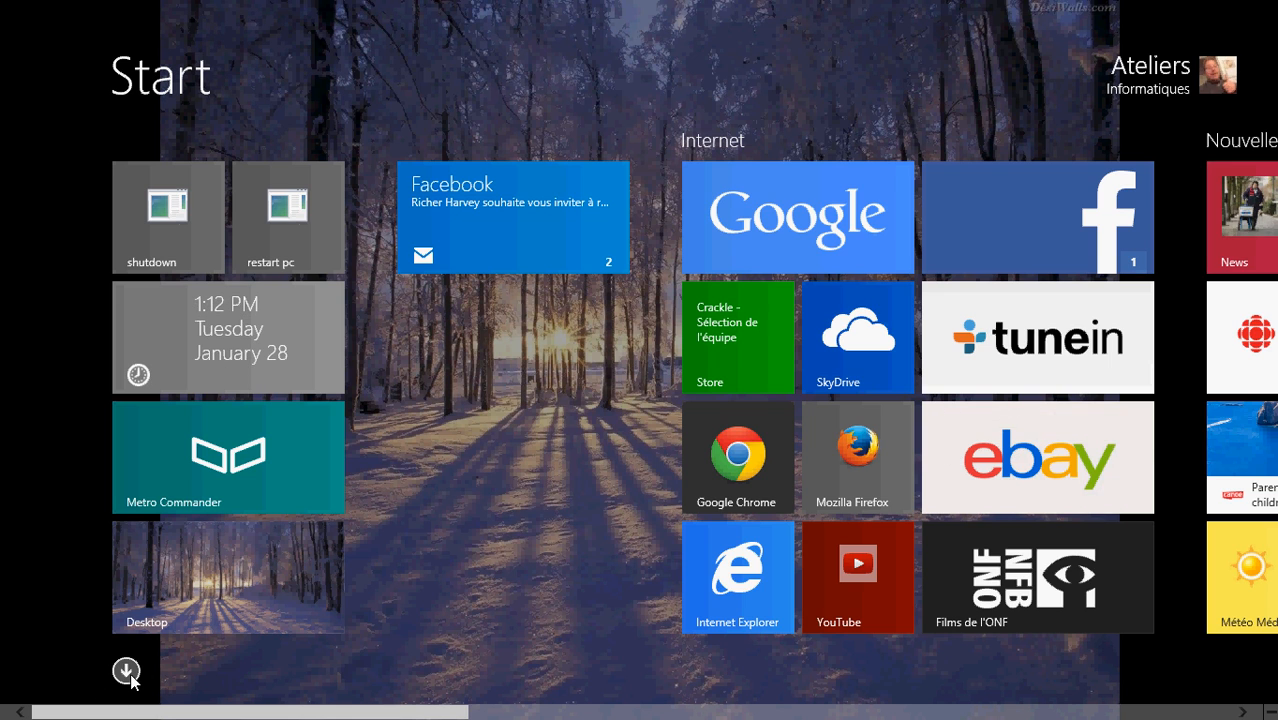
Open the Apps list, sort it by name, and scroll to Windows Accessories
{"action": "left_click", "coordinate": [127, 671]}
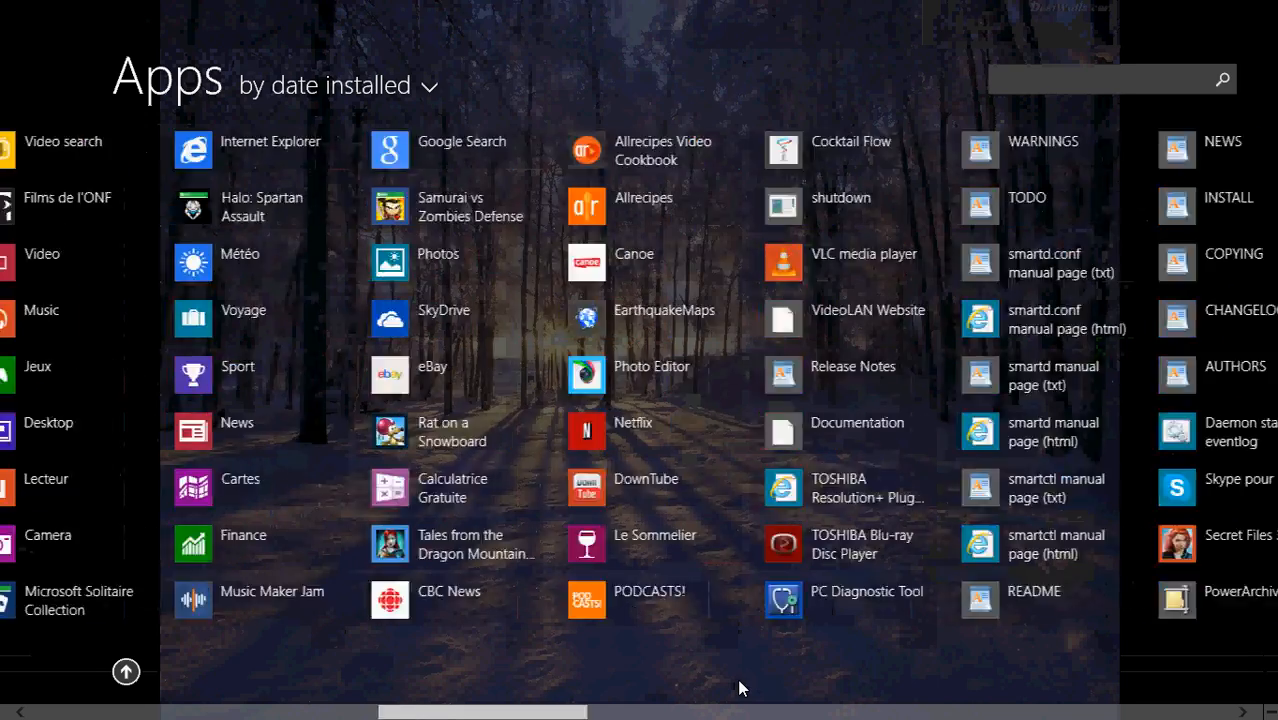
{"action": "scroll", "scroll_direction": "right", "scroll_amount": 3}
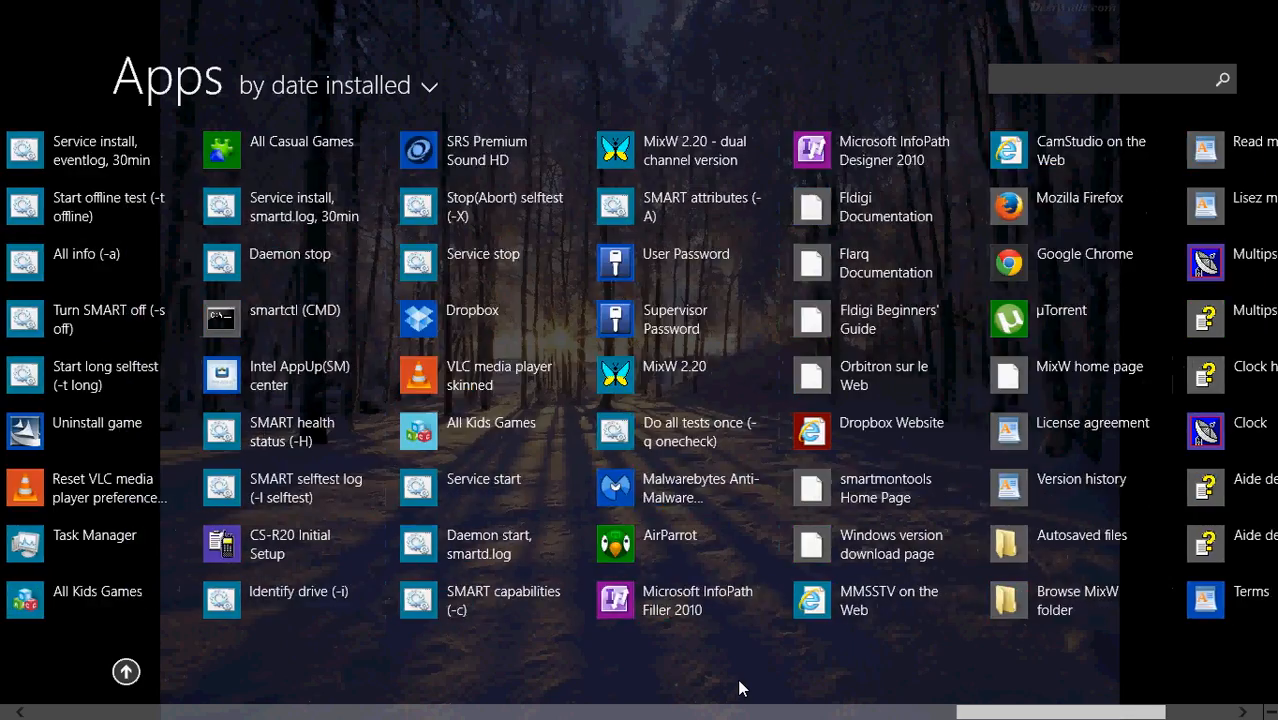
{"action": "scroll", "scroll_direction": "right", "scroll_amount": 3}
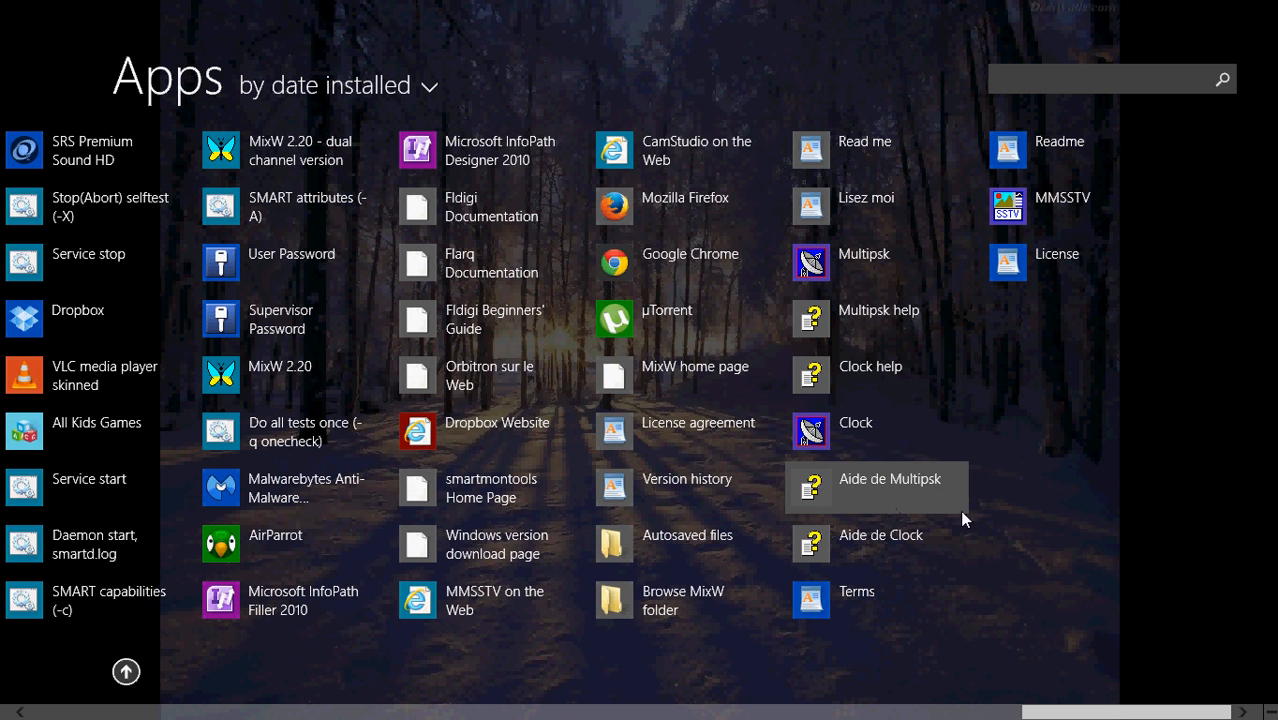
{"action": "mouse_move", "coordinate": [435, 119]}
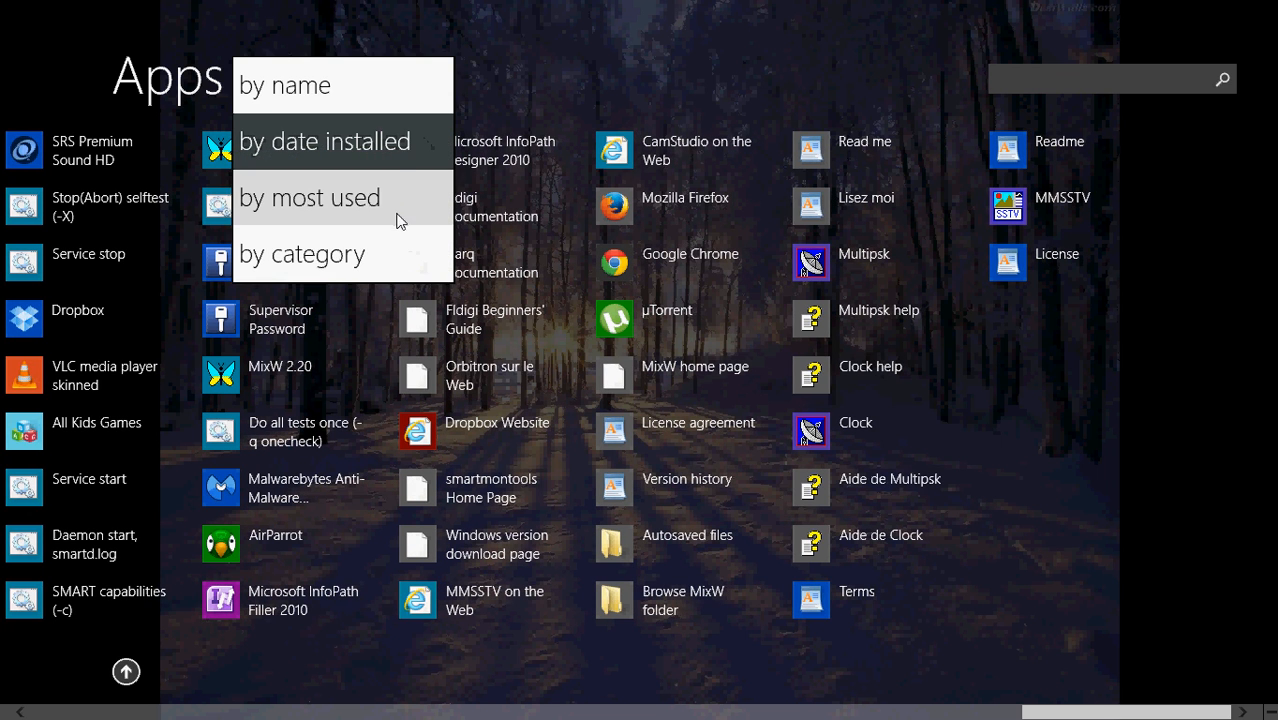
{"action": "left_click", "coordinate": [284, 84]}
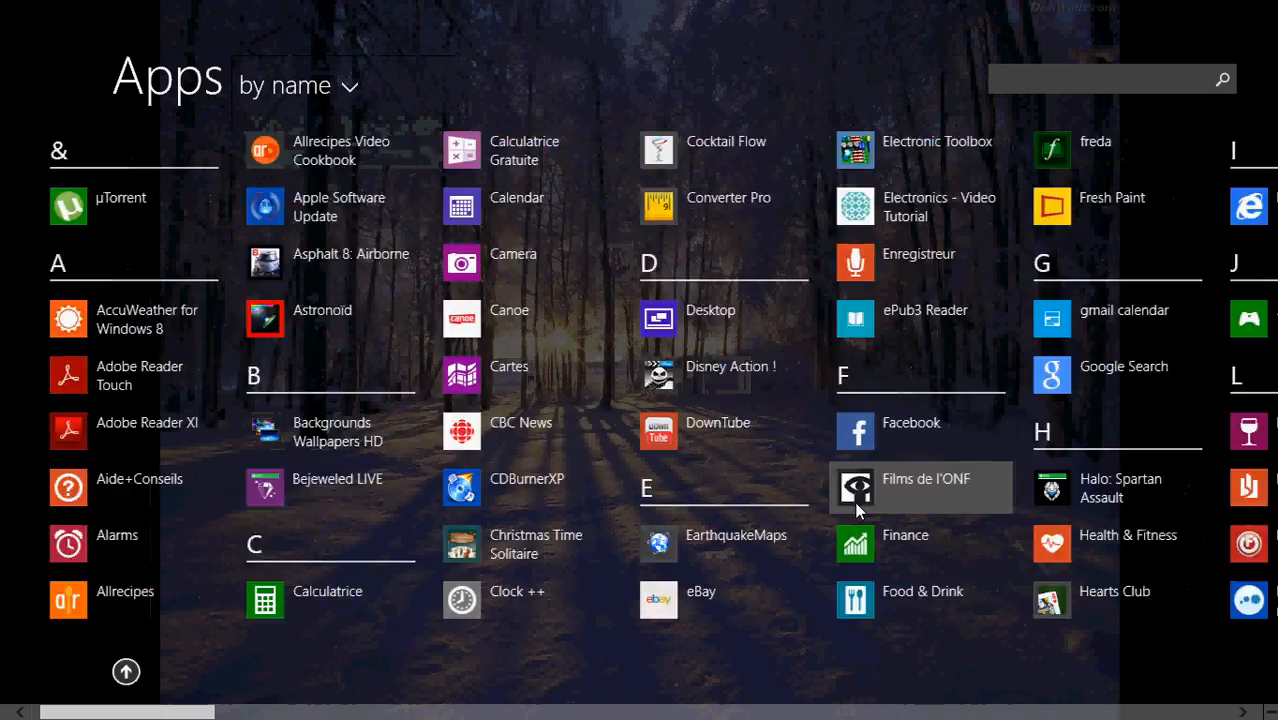
{"action": "scroll", "scroll_direction": "right", "scroll_amount": 3}
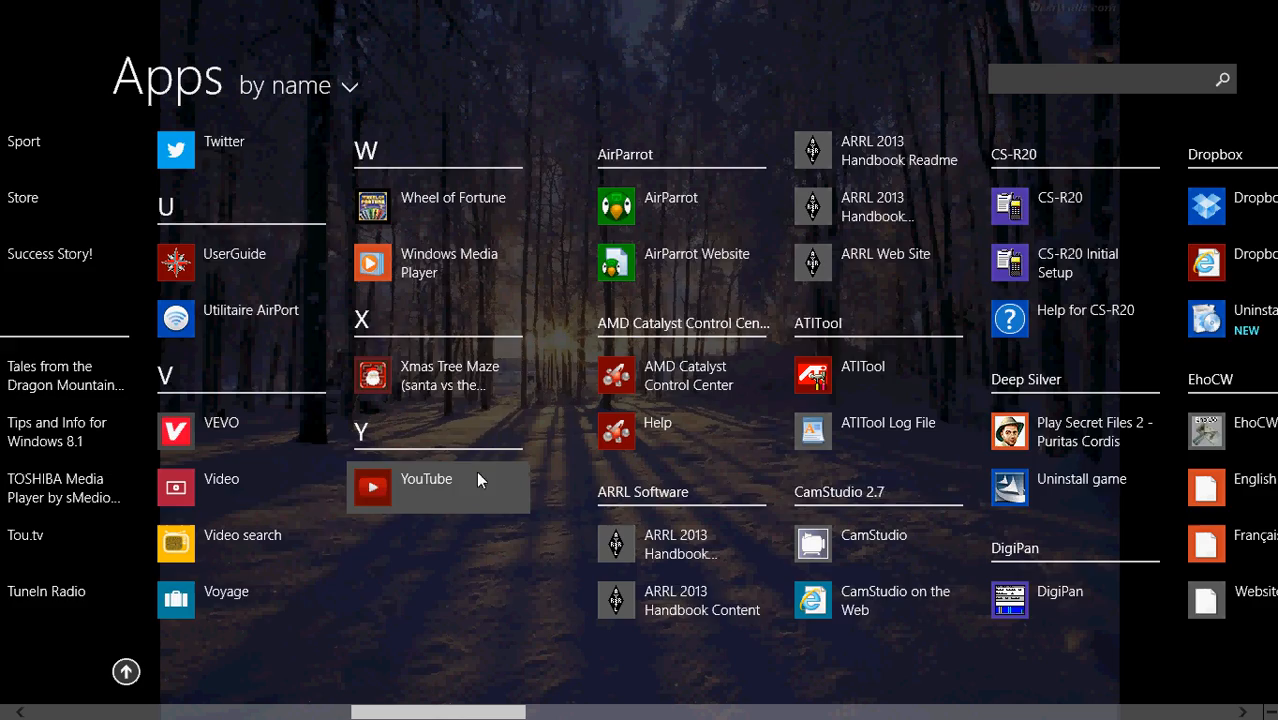
{"action": "scroll", "scroll_direction": "right", "scroll_amount": 3}
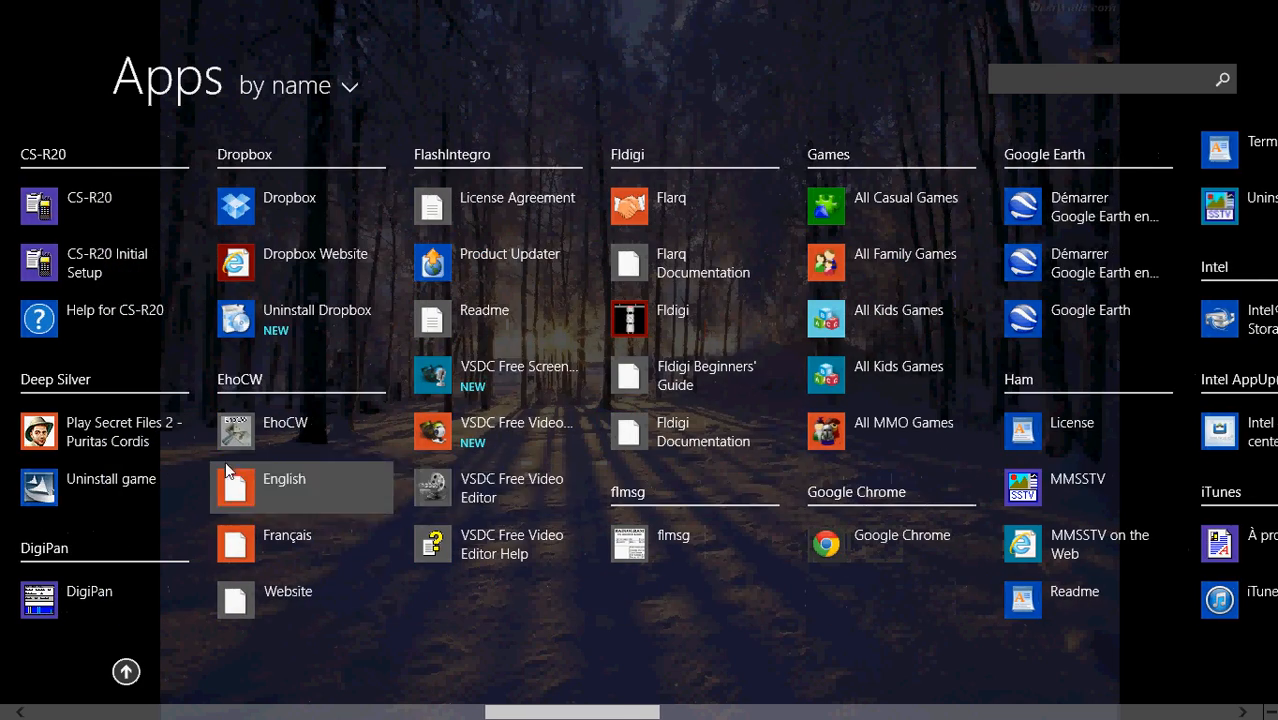
{"action": "scroll", "scroll_direction": "right", "scroll_amount": 3}
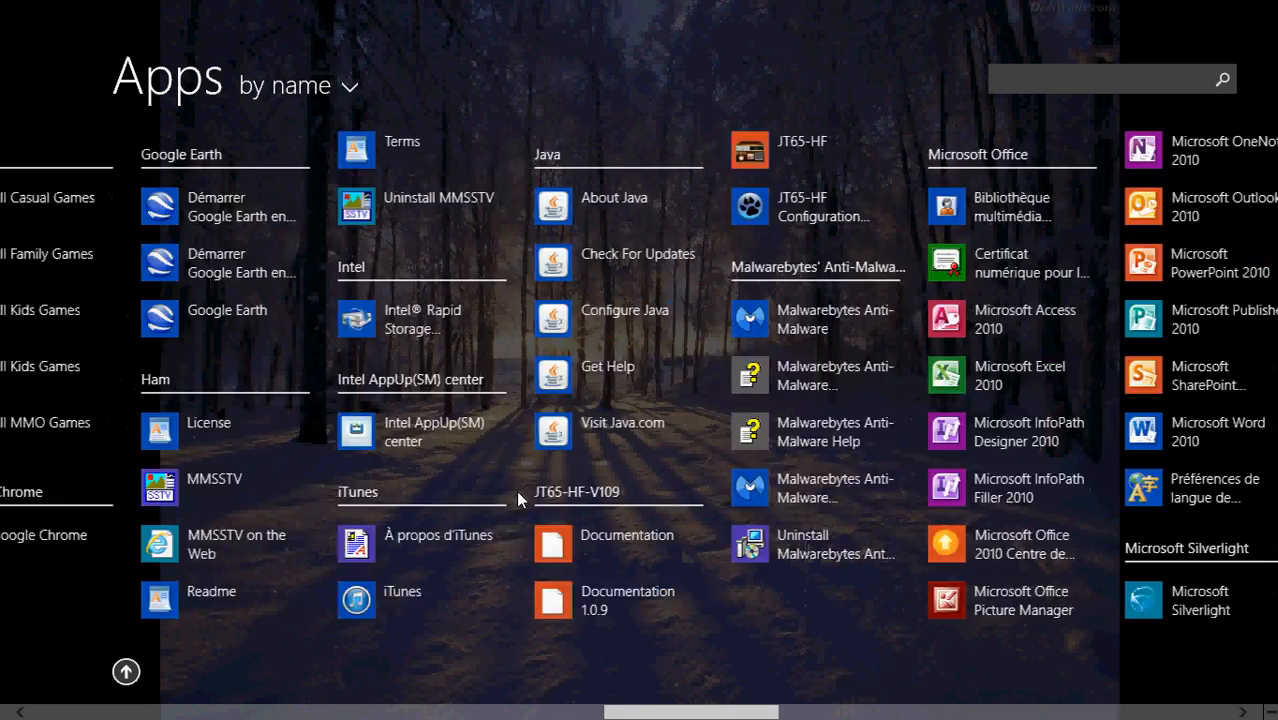
{"action": "scroll", "scroll_direction": "right", "scroll_amount": 3}
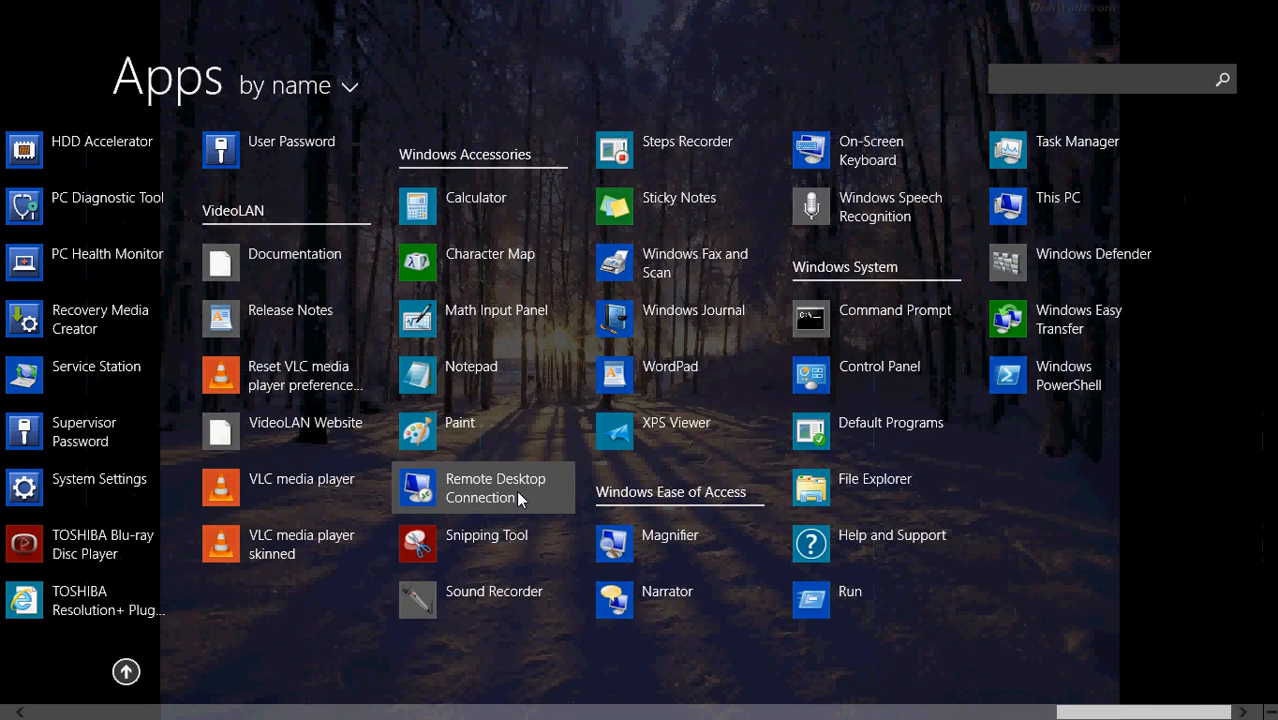
{"action": "mouse_move", "coordinate": [1019, 454]}
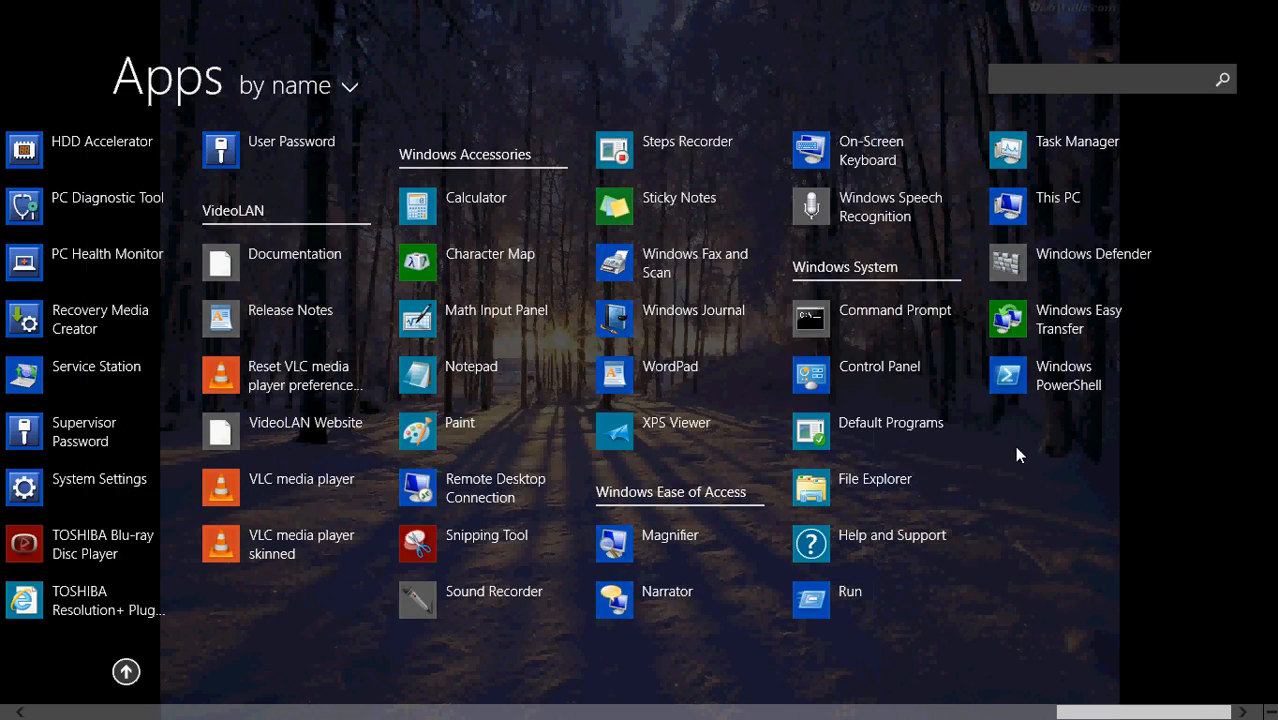
{"action": "mouse_move", "coordinate": [714, 660]}
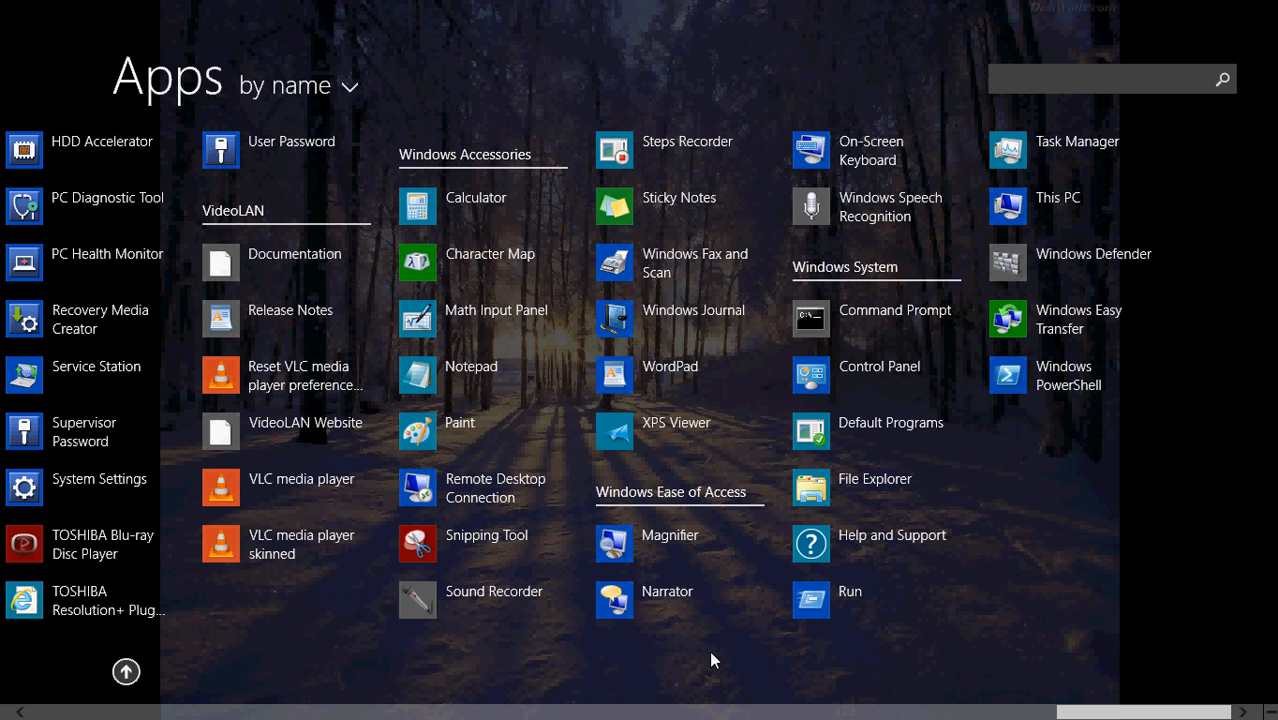
{"action": "mouse_move", "coordinate": [618, 380]}
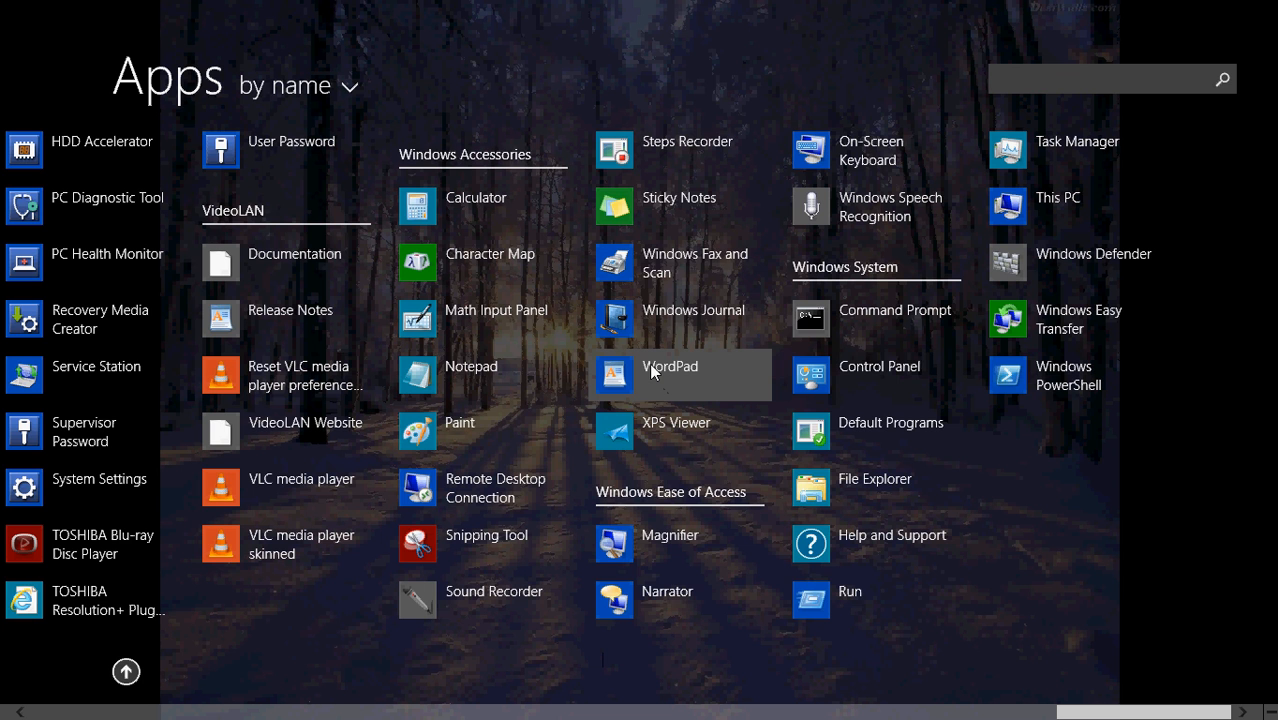
{"action": "mouse_move", "coordinate": [665, 383]}
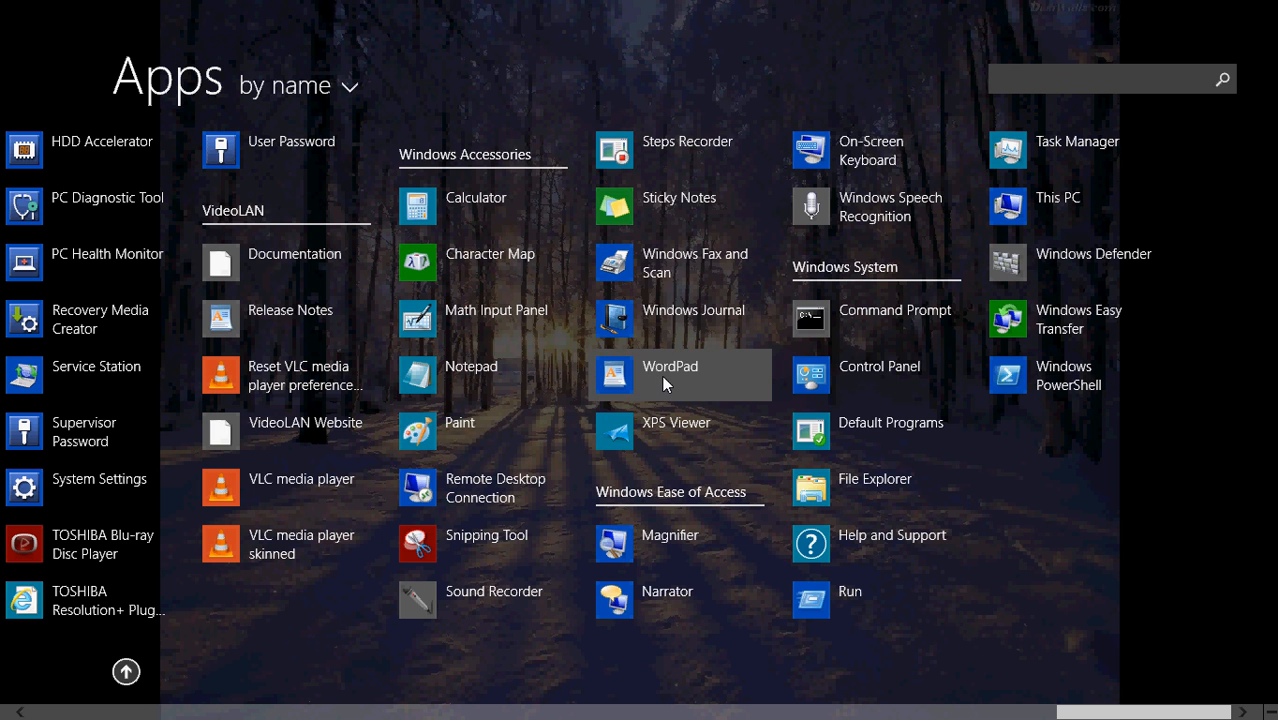
Pin WordPad from Windows Accessories to the taskbar, then reopen its options to pin to Start
{"action": "right_click", "coordinate": [670, 375]}
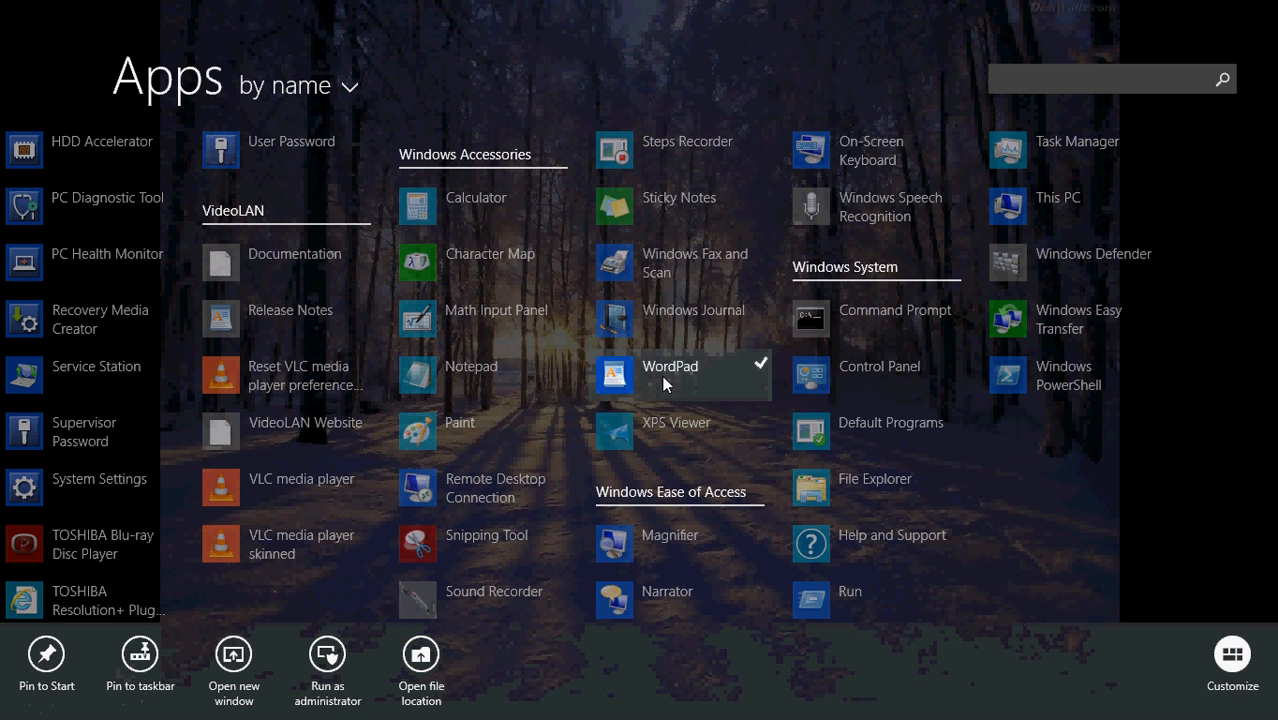
{"action": "mouse_move", "coordinate": [140, 654]}
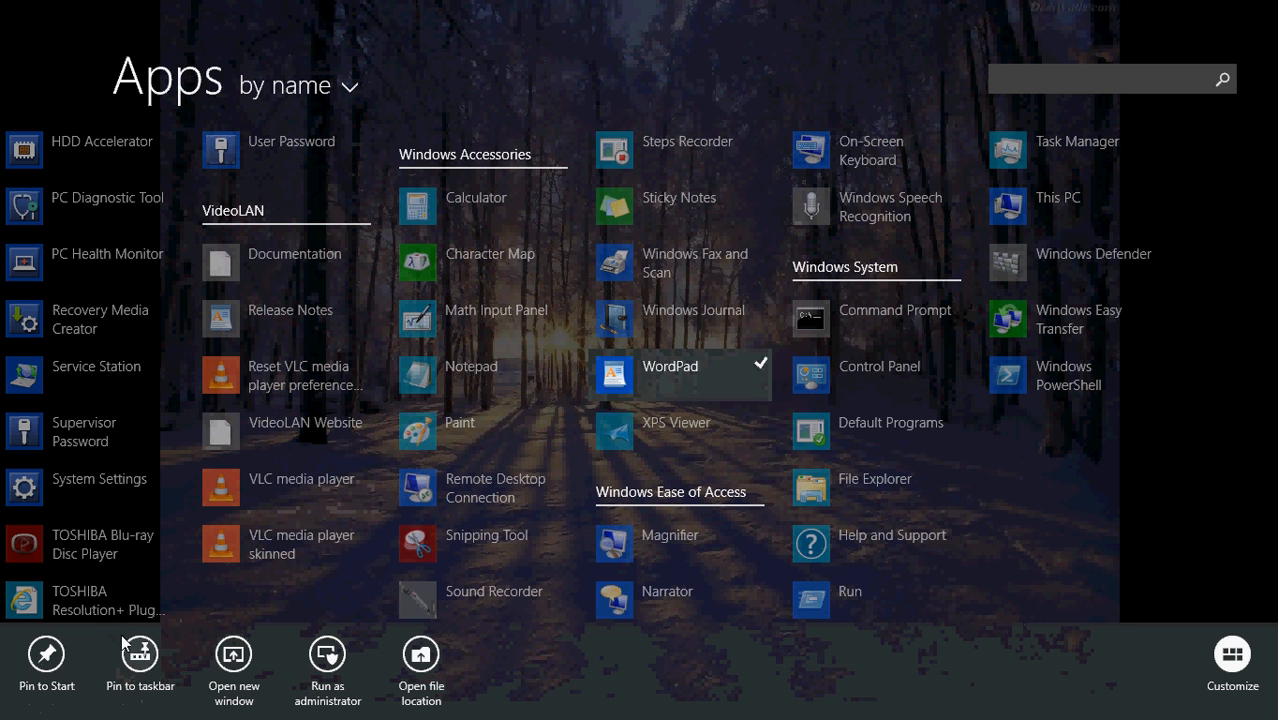
{"action": "left_click", "coordinate": [140, 657]}
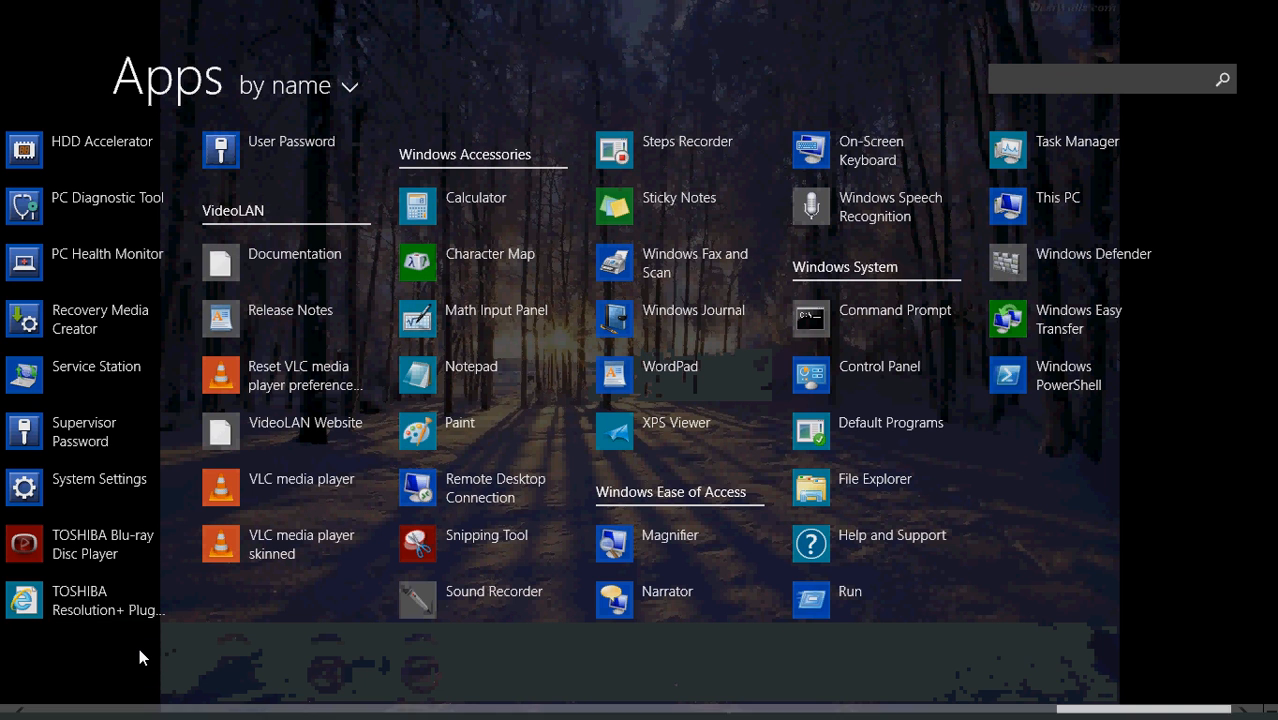
{"action": "mouse_move", "coordinate": [535, 414]}
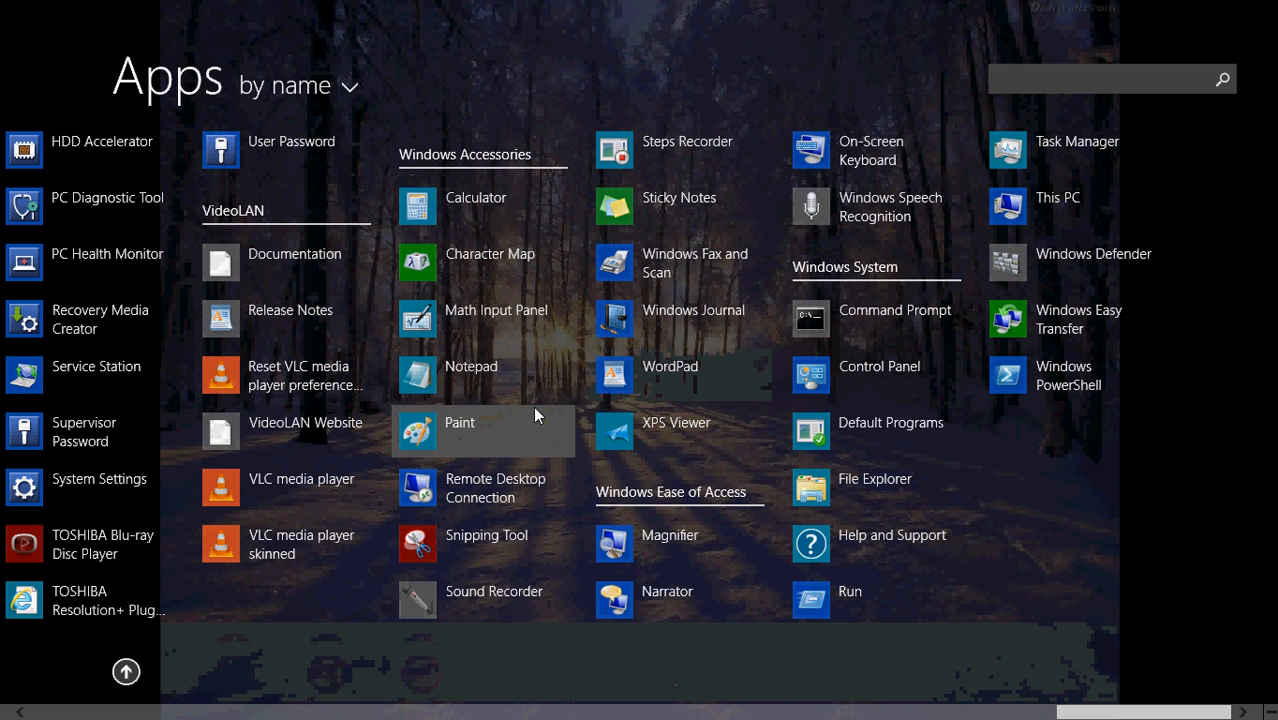
{"action": "mouse_move", "coordinate": [638, 262]}
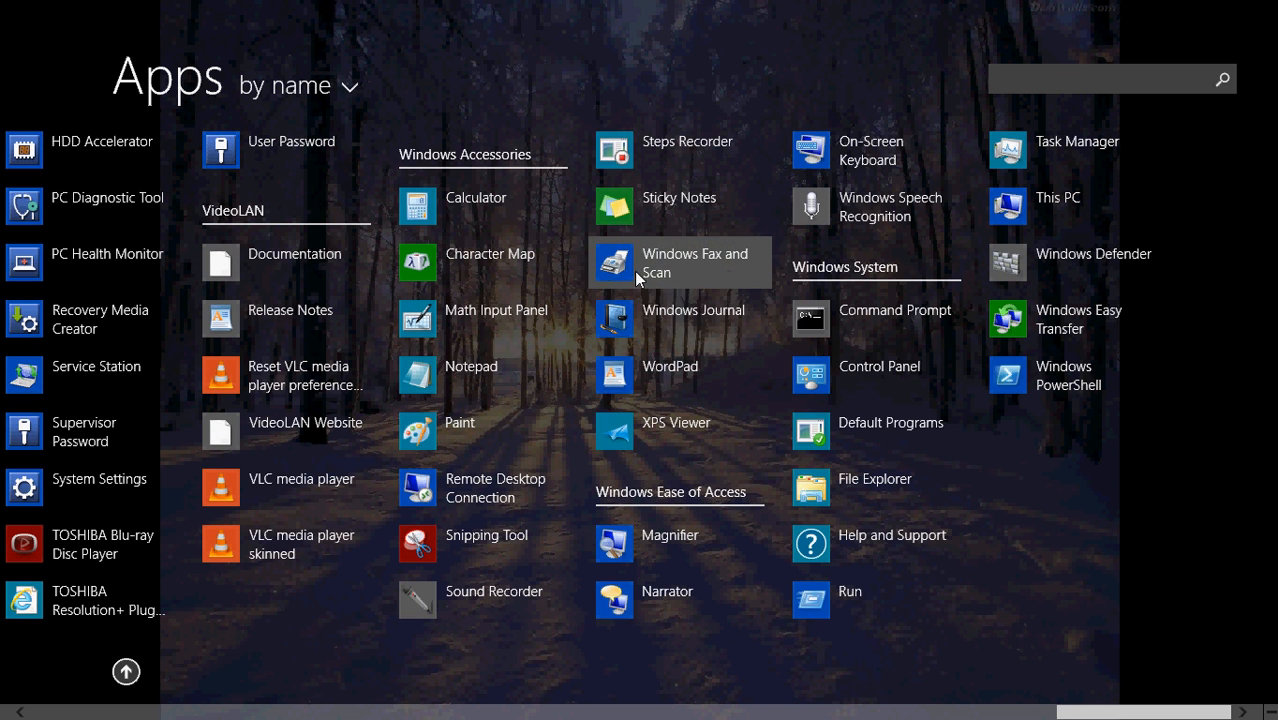
{"action": "right_click", "coordinate": [670, 375]}
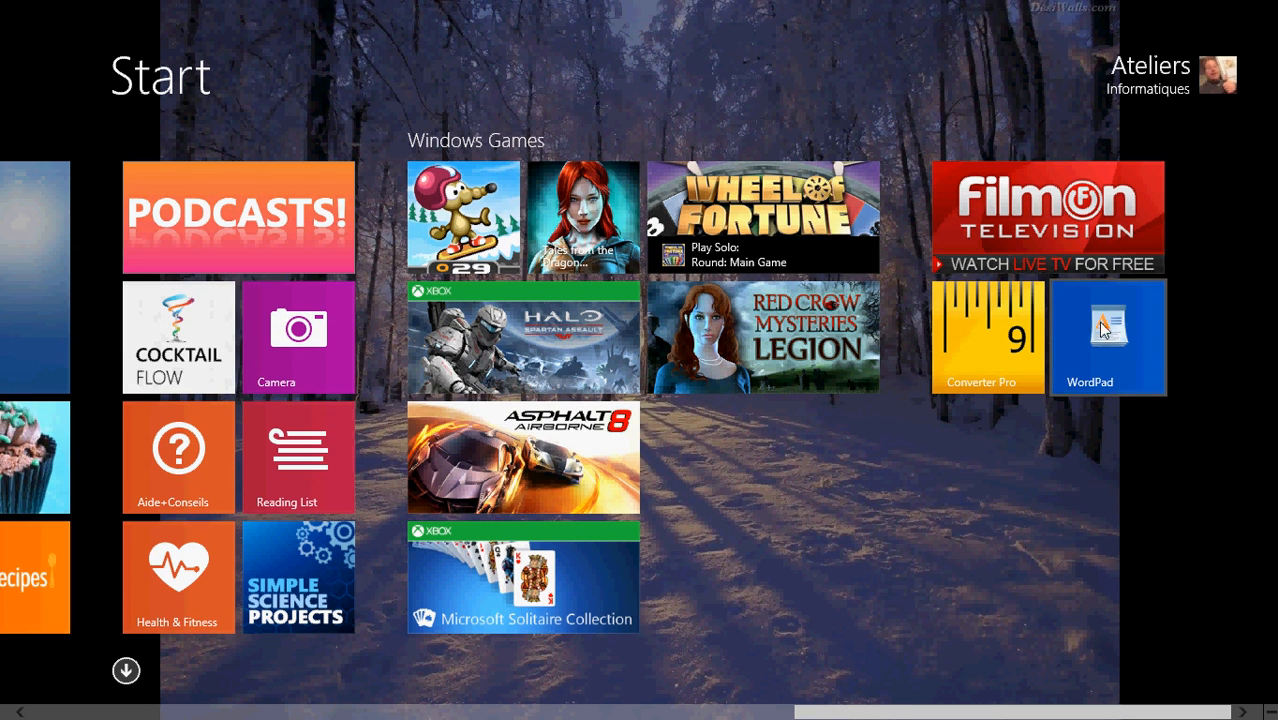
{"action": "mouse_move", "coordinate": [1085, 323]}
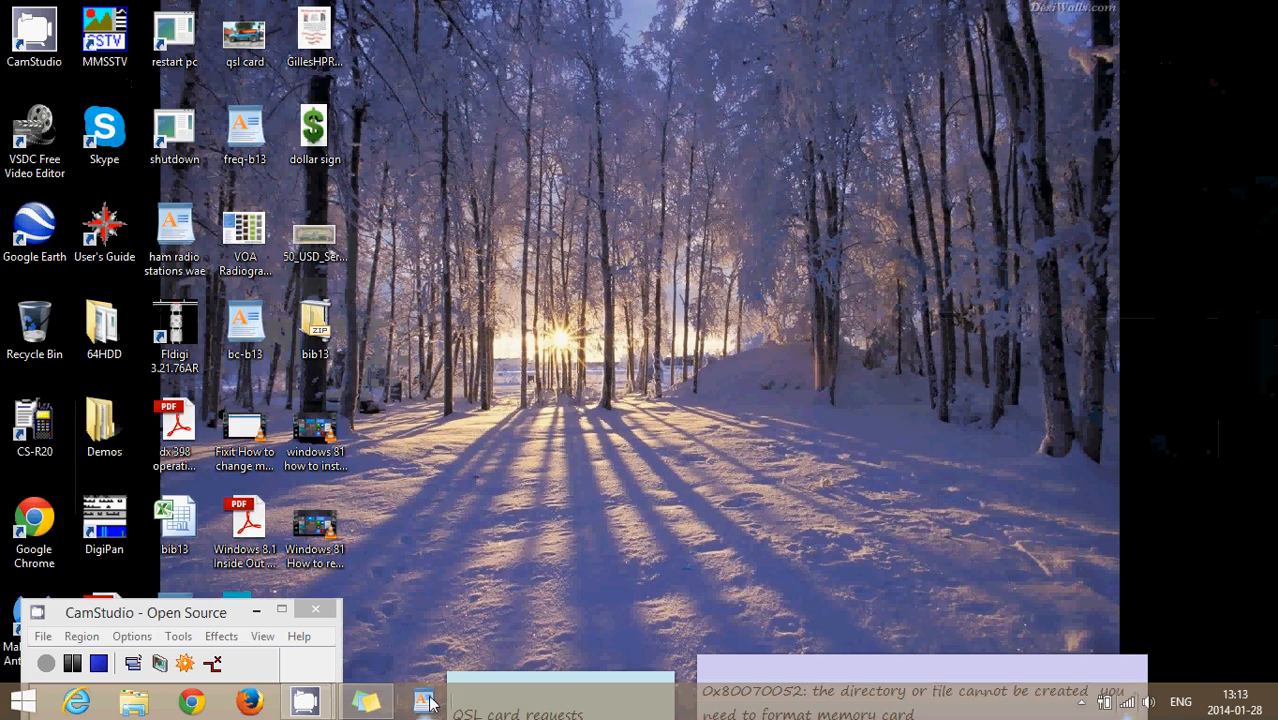
{"action": "left_click", "coordinate": [424, 700]}
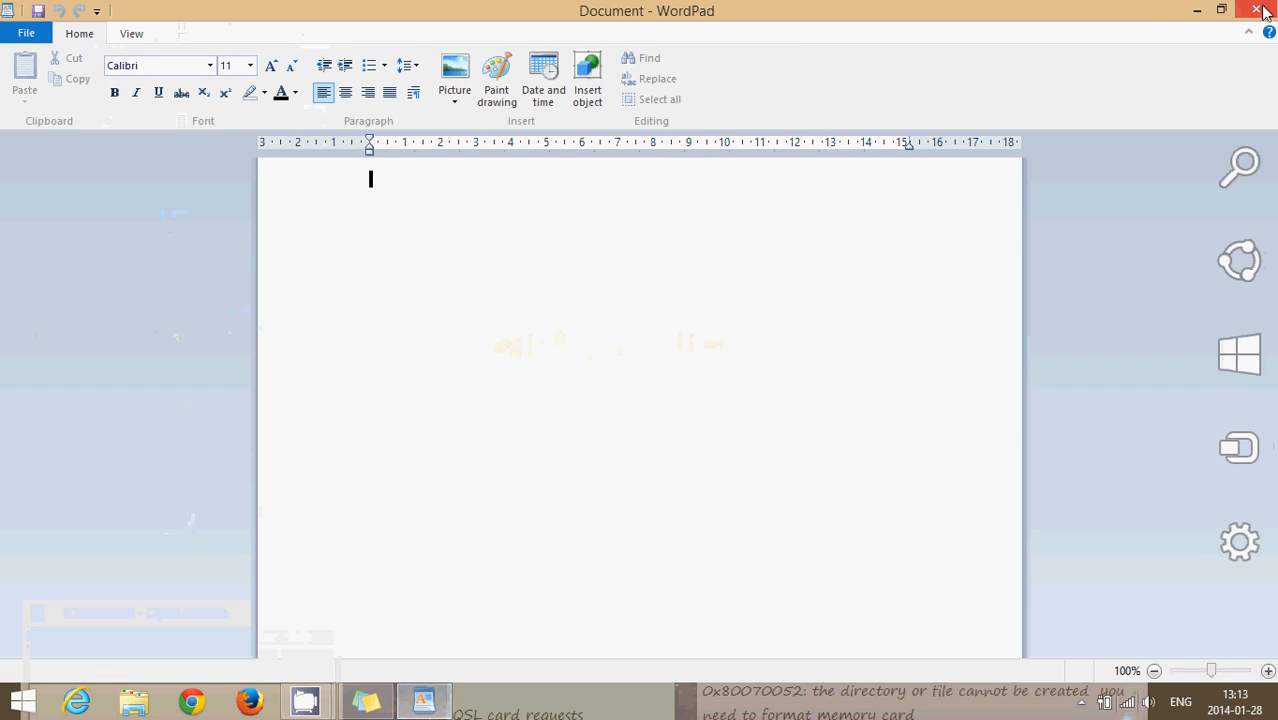
{"action": "left_click", "coordinate": [1258, 10]}
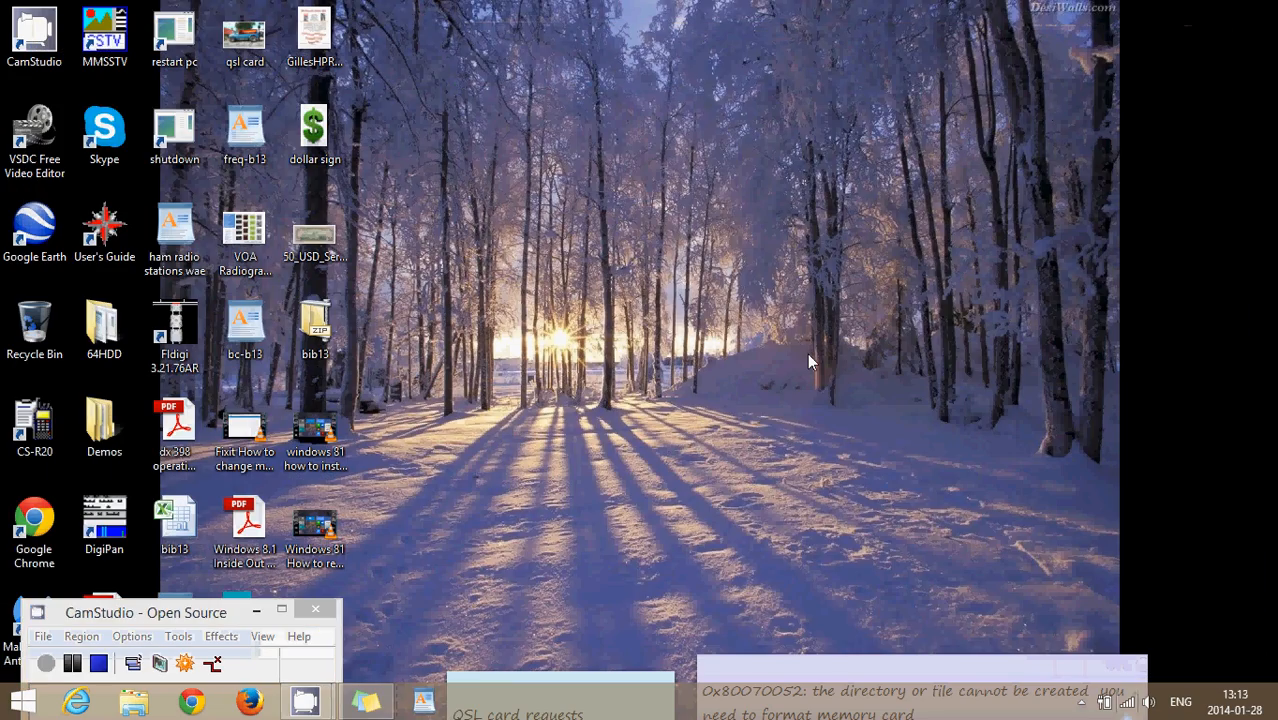
{"action": "left_click", "coordinate": [20, 700]}
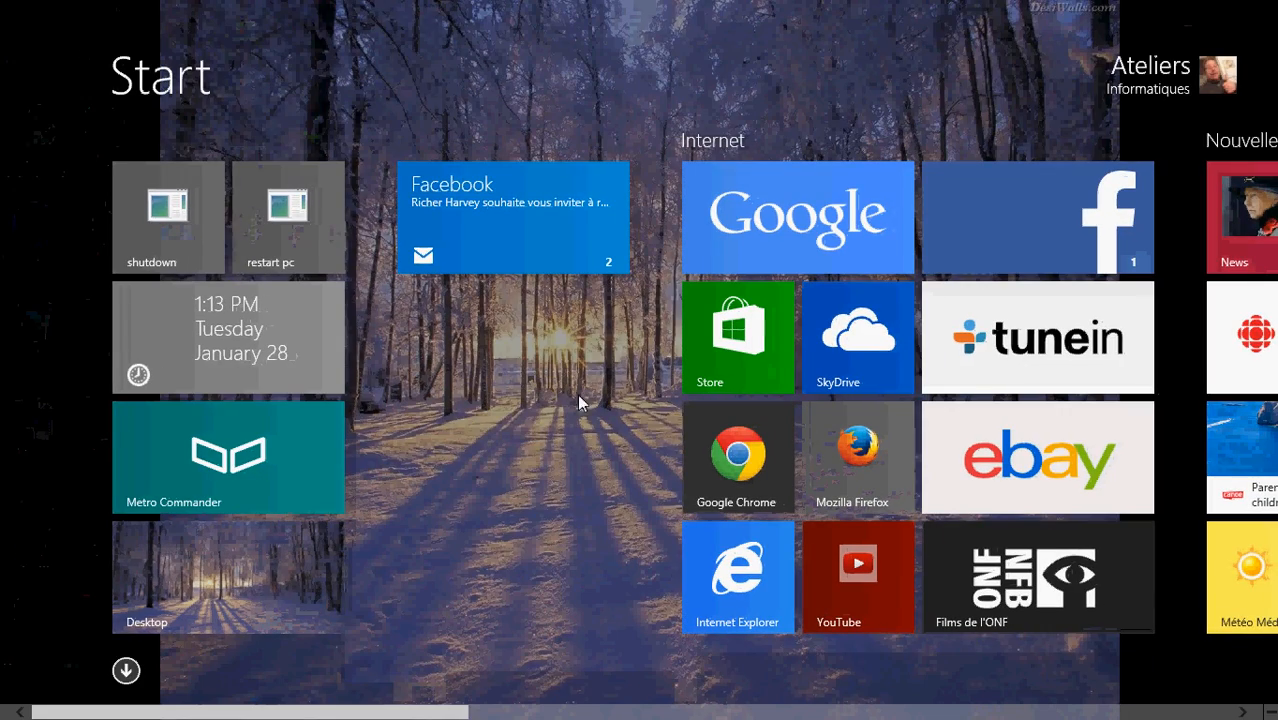
Scroll the Start screen and switch to the desktop via the Desktop tile
{"action": "scroll", "scroll_direction": "right", "scroll_amount": 3}
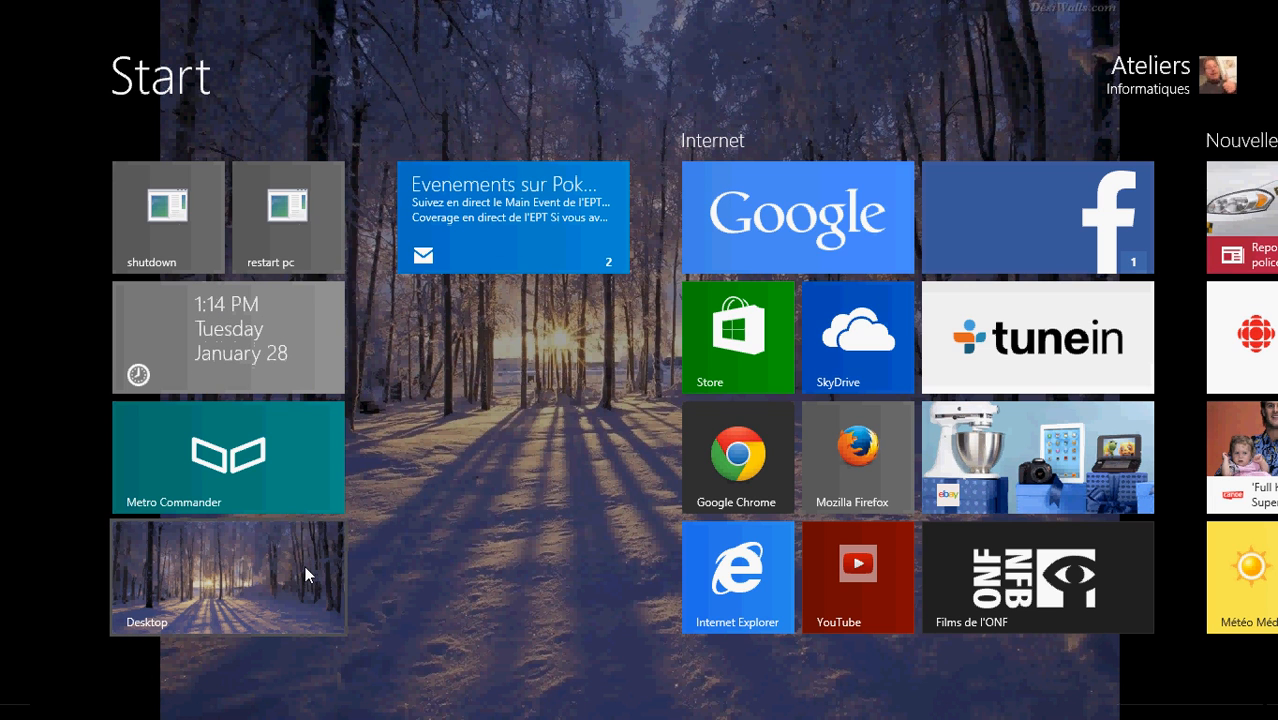
{"action": "left_click", "coordinate": [227, 577]}
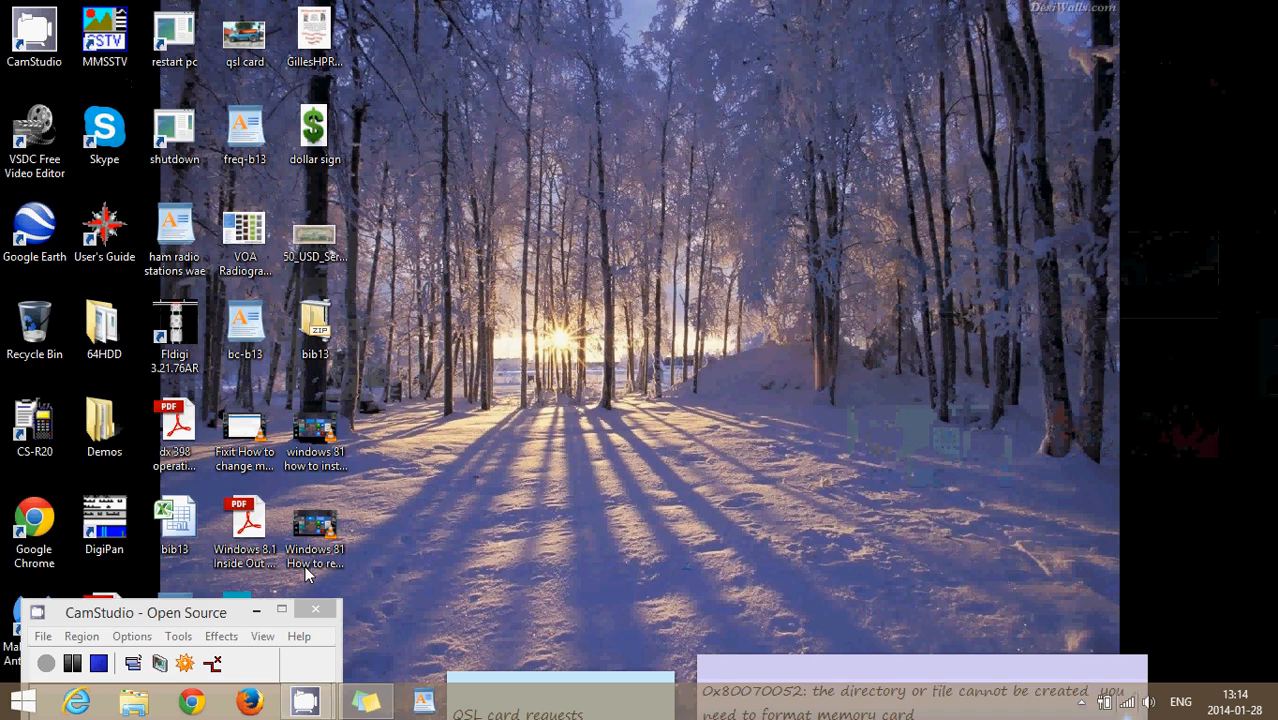